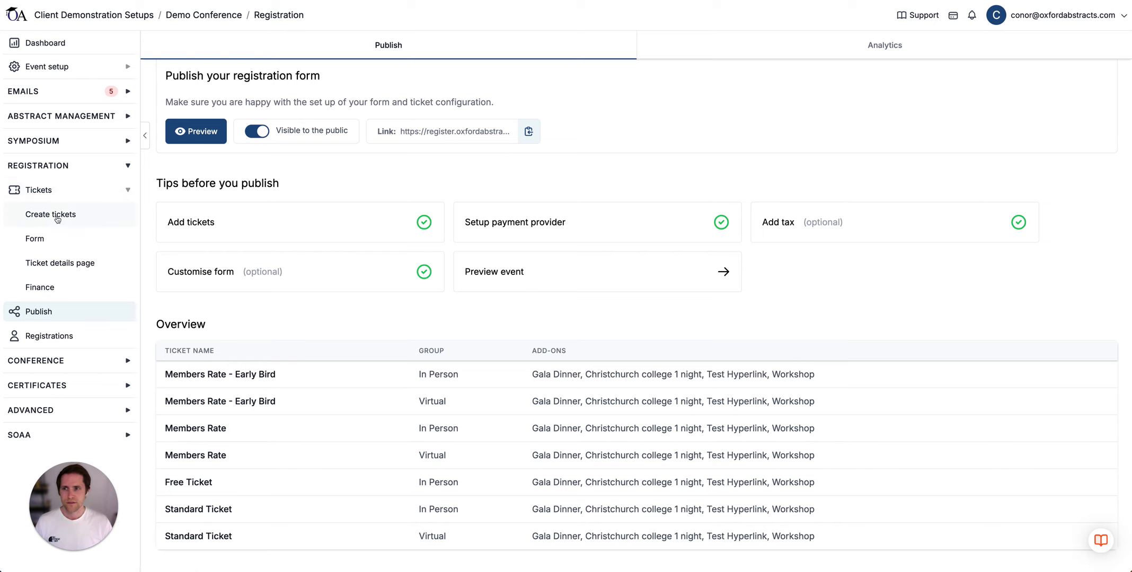
Open the ticket list and view the in-person Members Rate – Early Bird ticket's price and dates
{"action": "left_click", "coordinate": [50, 214]}
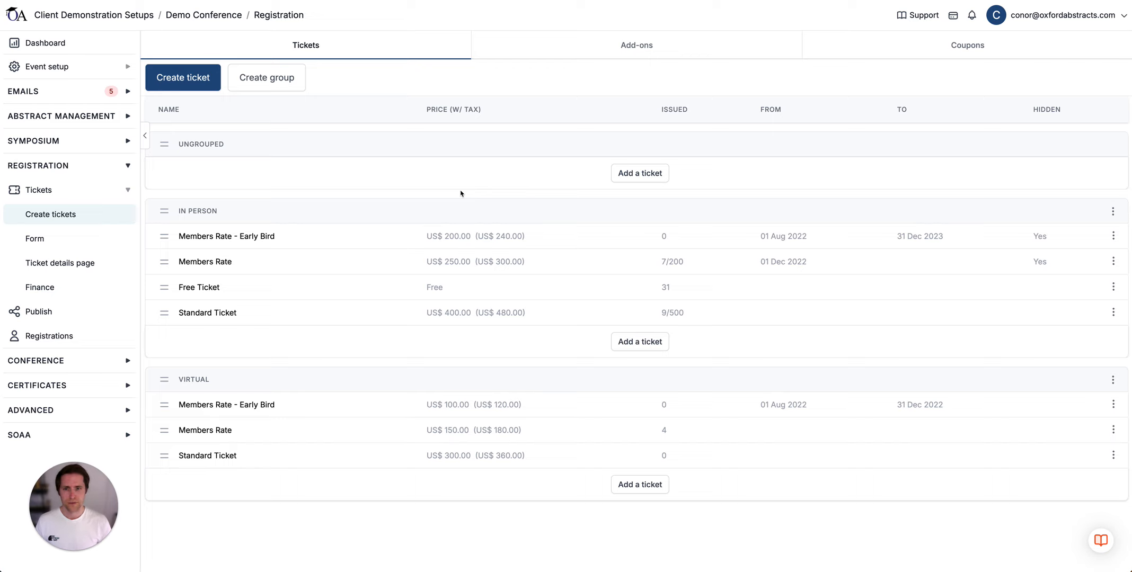
{"action": "left_click", "coordinate": [226, 236]}
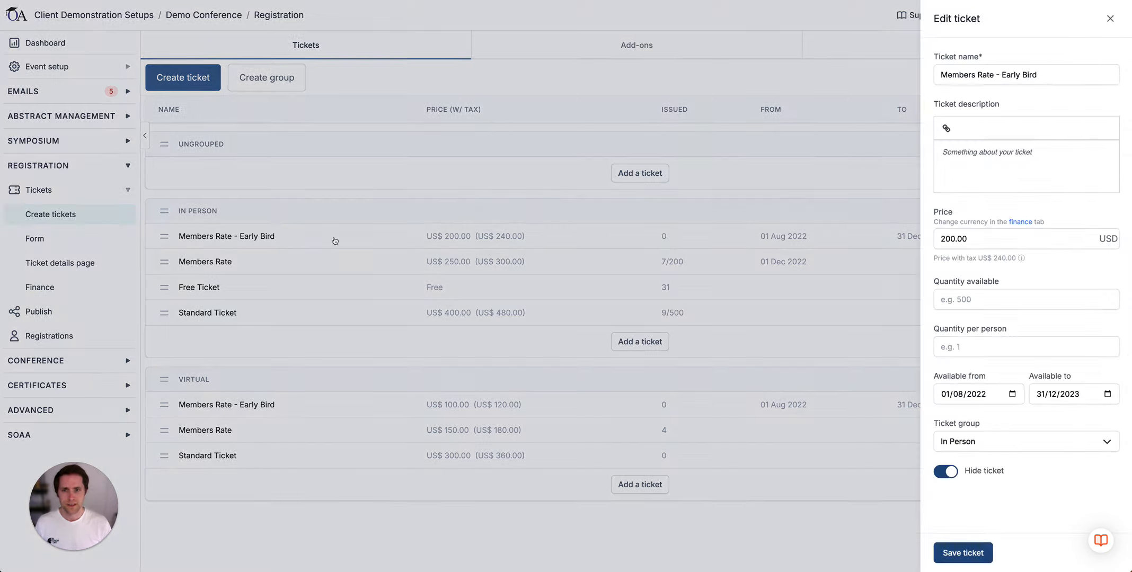
{"action": "mouse_move", "coordinate": [1019, 218]}
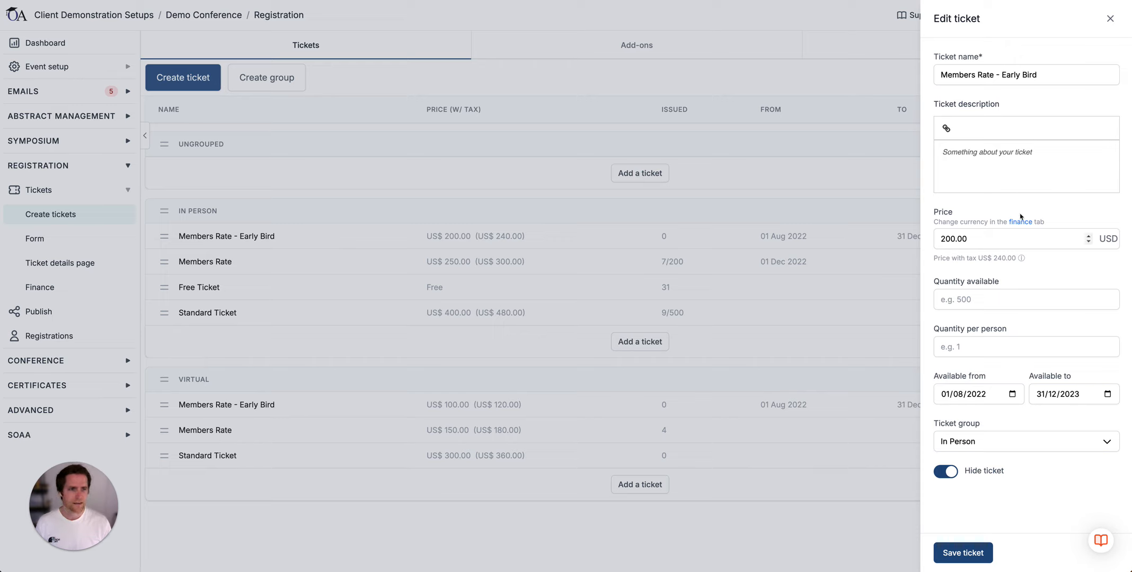
{"action": "mouse_move", "coordinate": [1011, 293]}
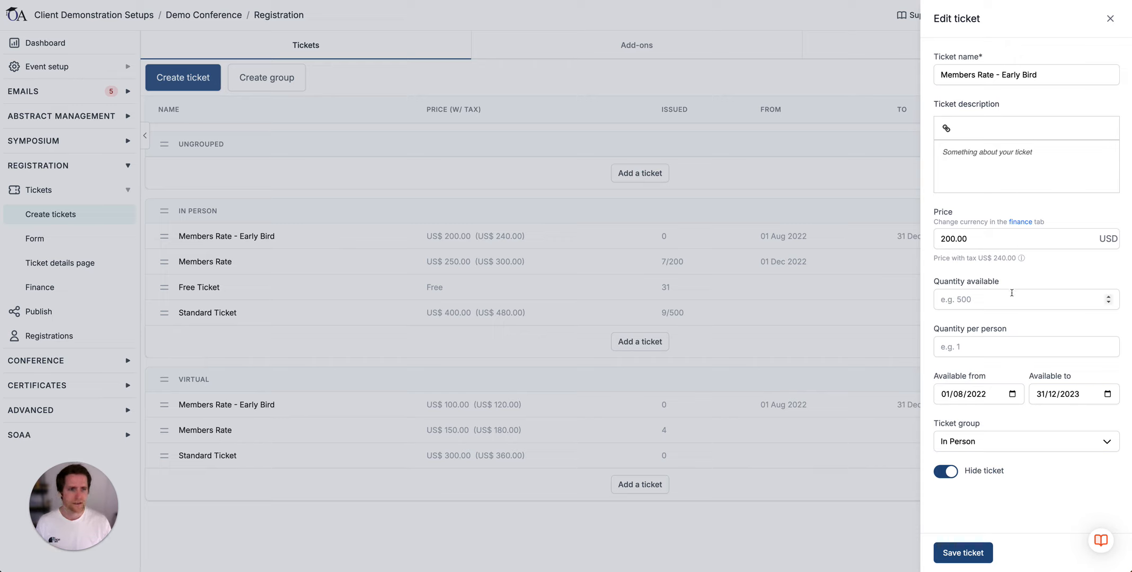
{"action": "mouse_move", "coordinate": [1013, 333]}
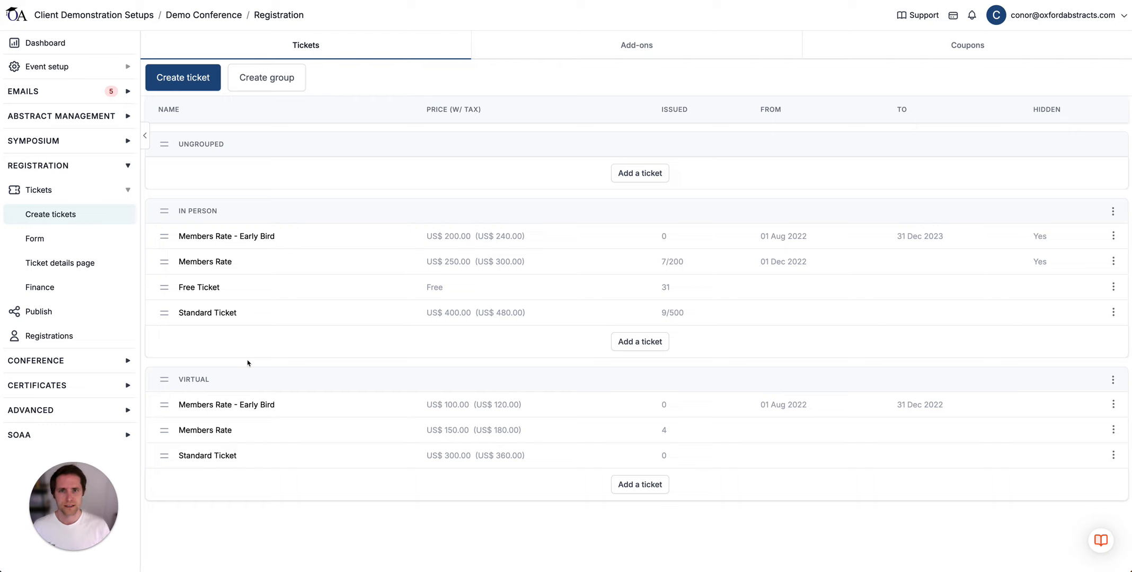
{"action": "mouse_move", "coordinate": [576, 46]}
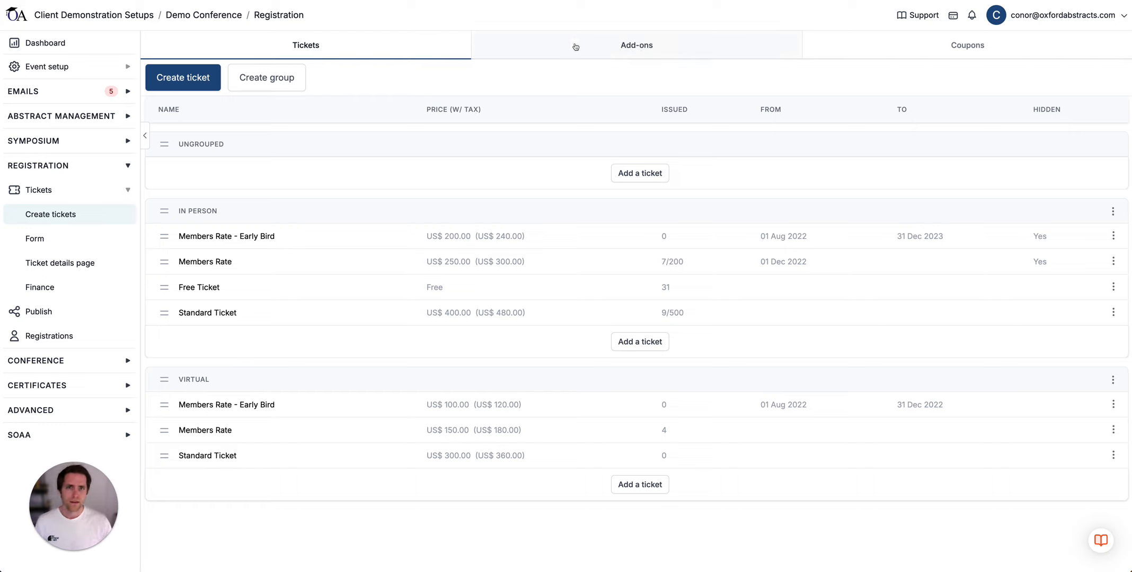
Review the ticket add-ons, then inspect and close the INVITED80 coupon's settings
{"action": "left_click", "coordinate": [636, 44]}
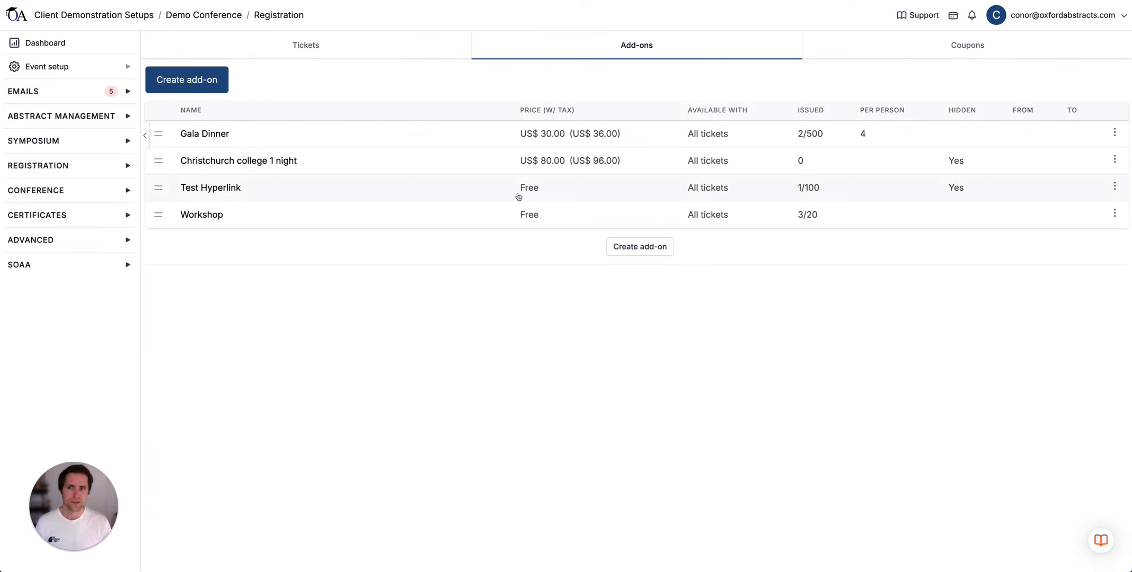
{"action": "mouse_move", "coordinate": [468, 265]}
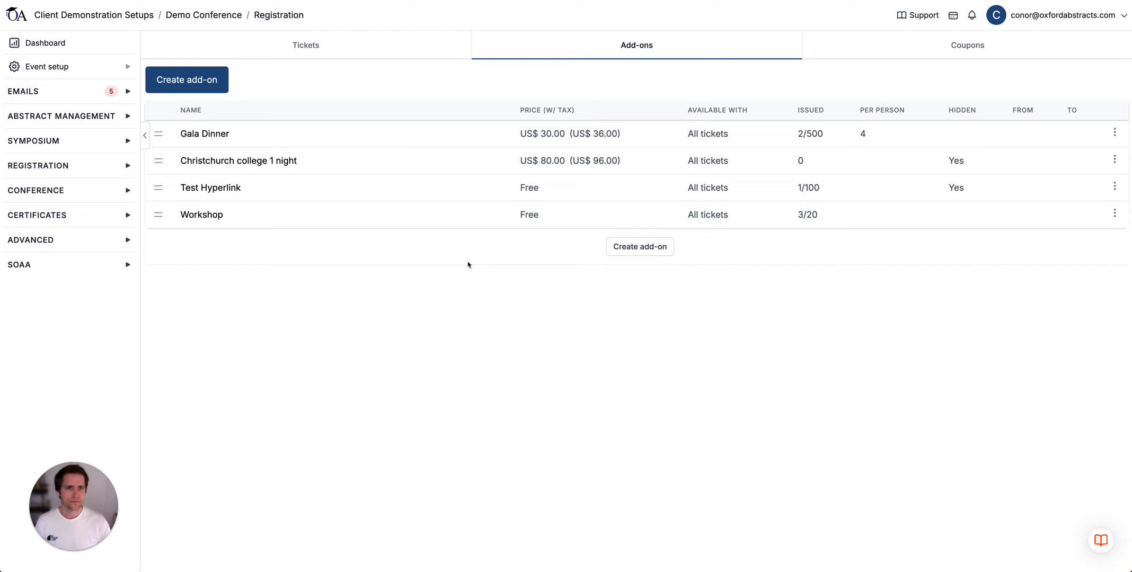
{"action": "left_click", "coordinate": [967, 44]}
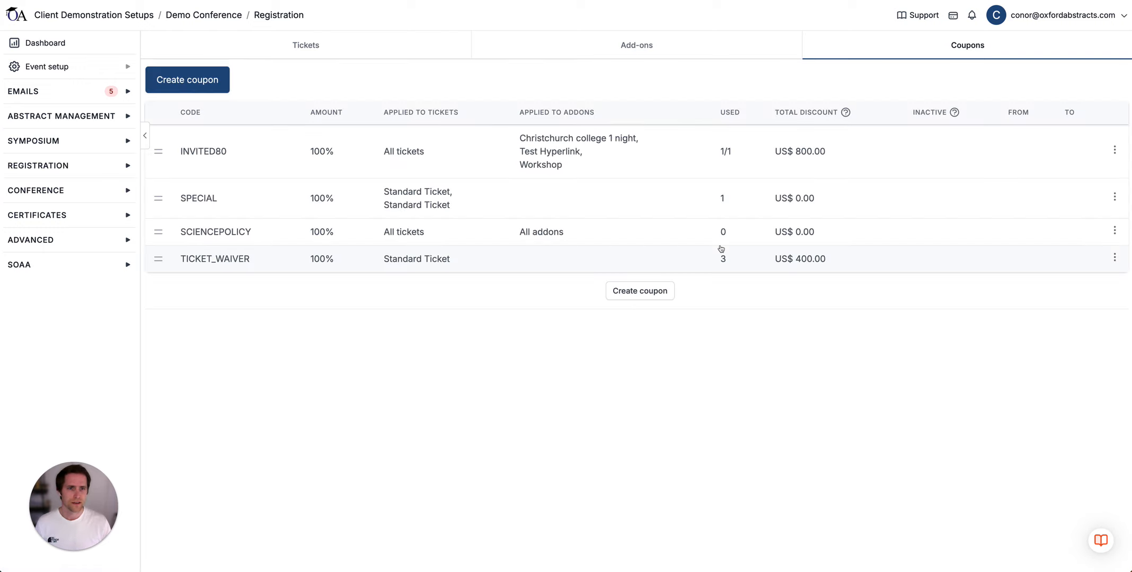
{"action": "mouse_move", "coordinate": [544, 354]}
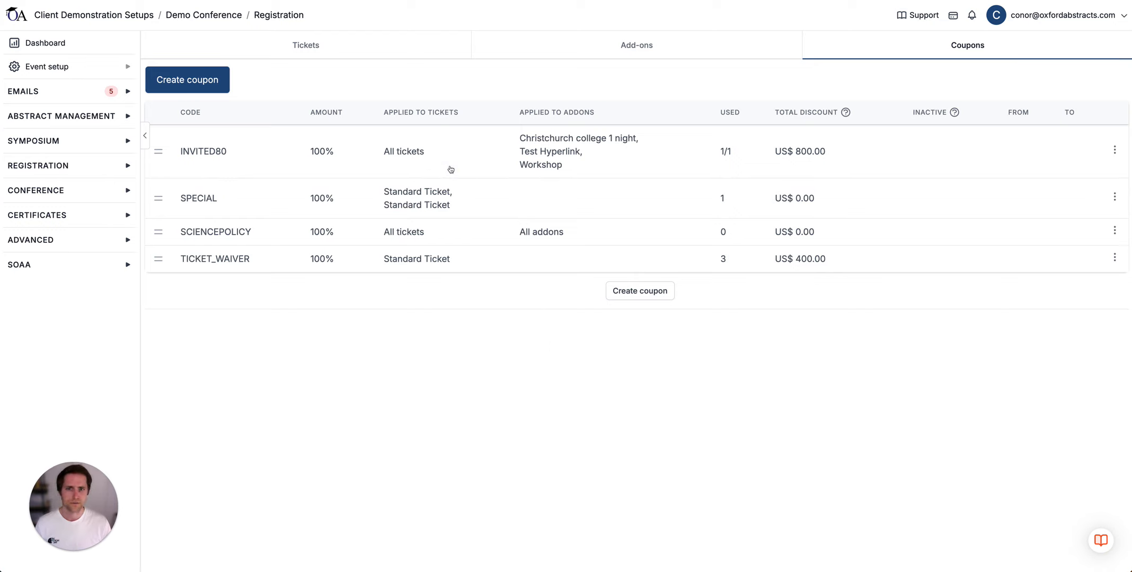
{"action": "left_click", "coordinate": [1115, 150]}
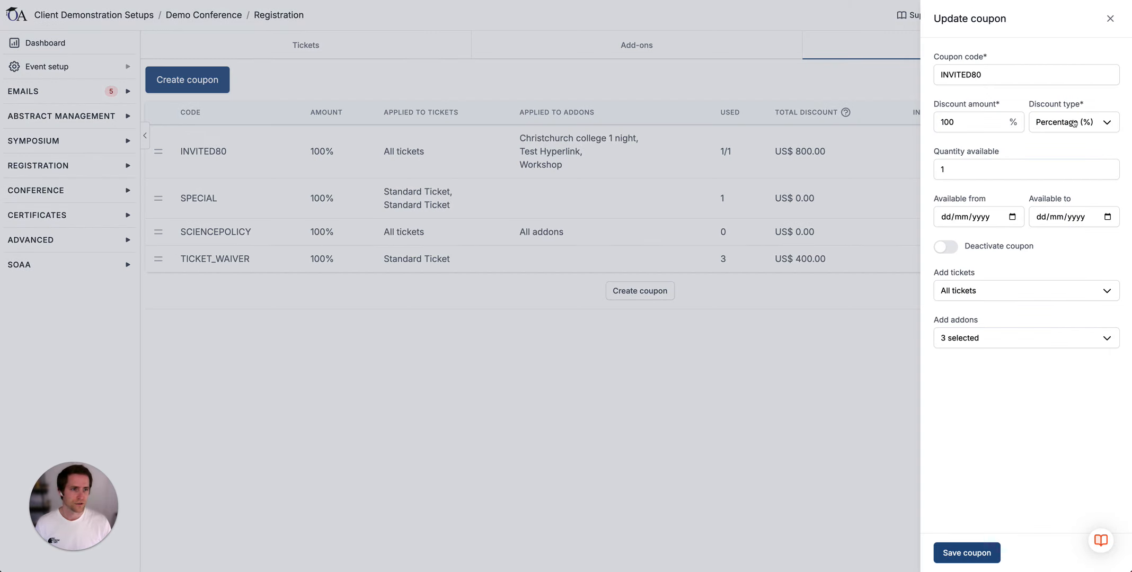
{"action": "left_click", "coordinate": [1071, 121]}
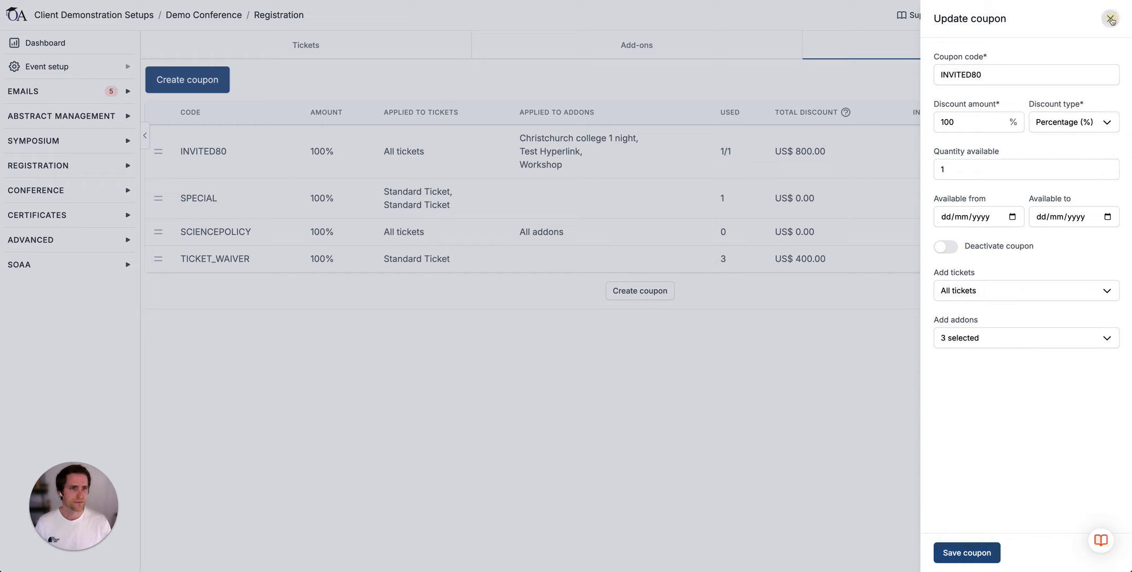
{"action": "left_click", "coordinate": [1111, 18]}
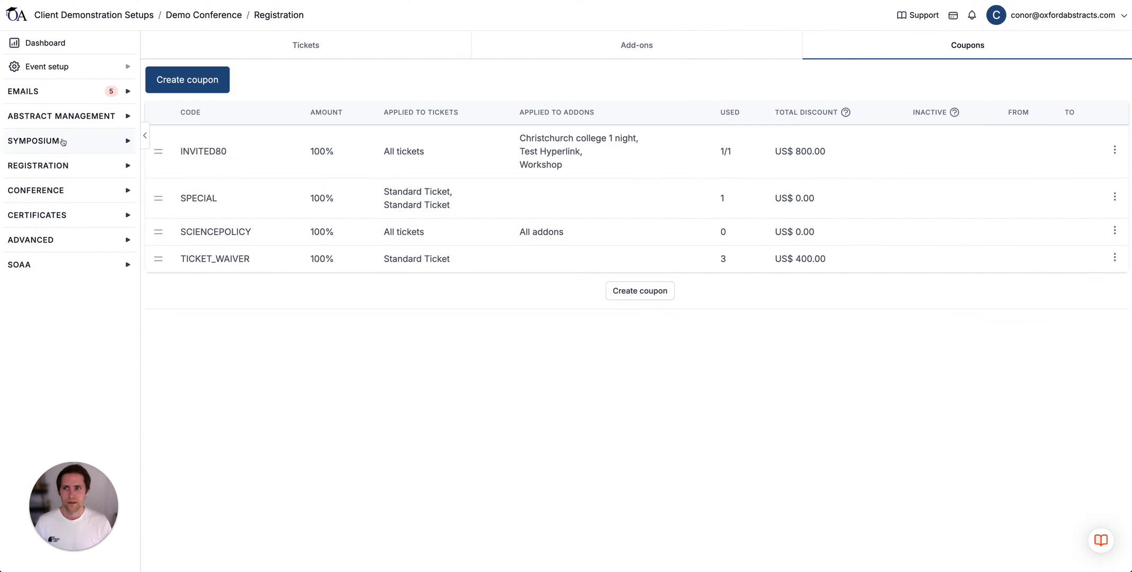
{"action": "left_click", "coordinate": [39, 166]}
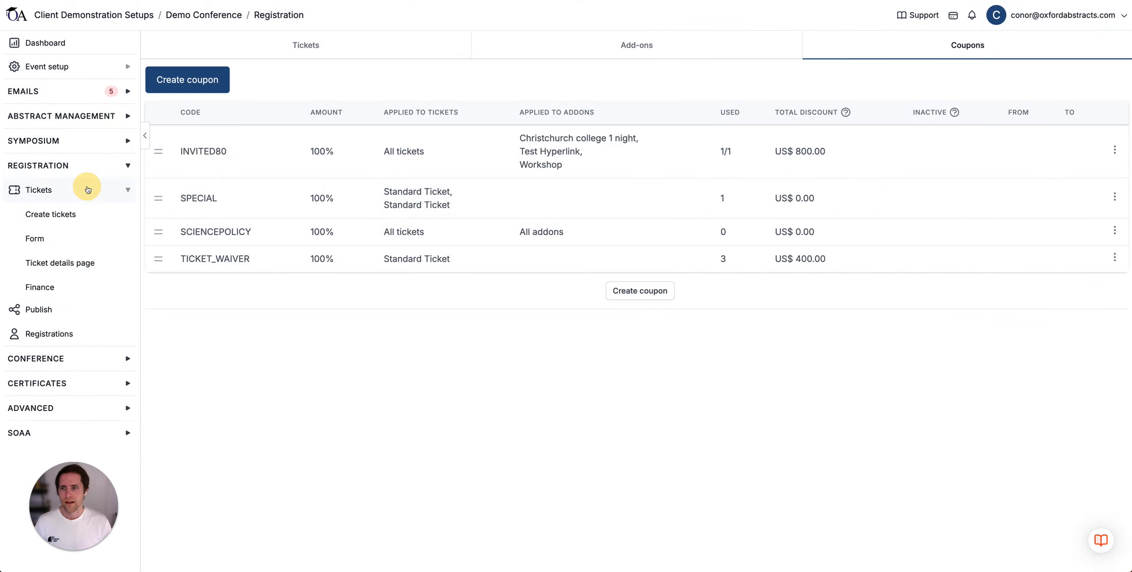
Open the registration form questions and view the available question types
{"action": "left_click", "coordinate": [34, 238]}
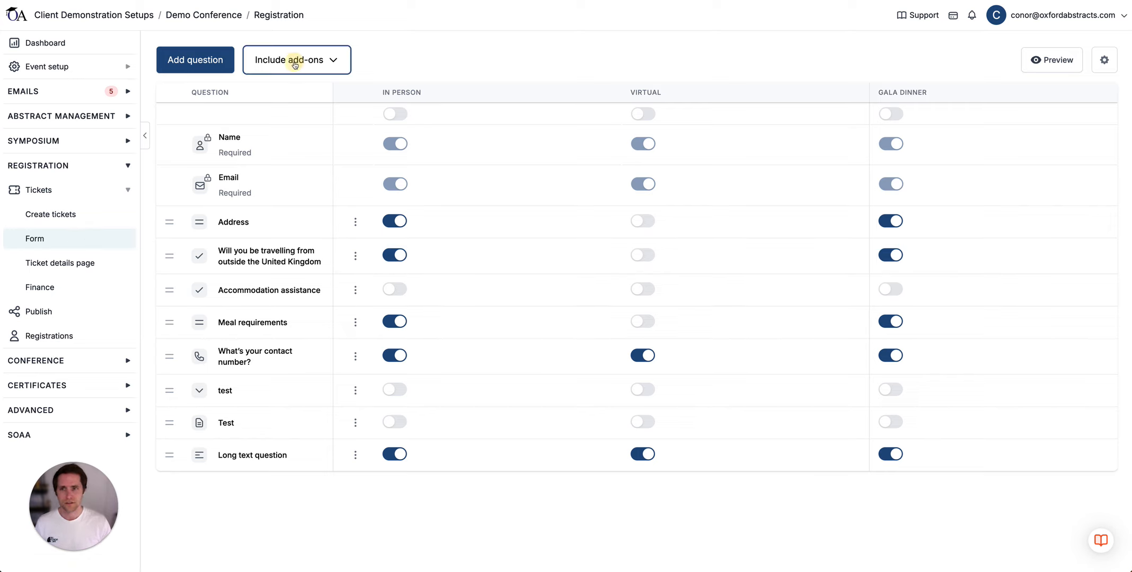
{"action": "left_click", "coordinate": [194, 60]}
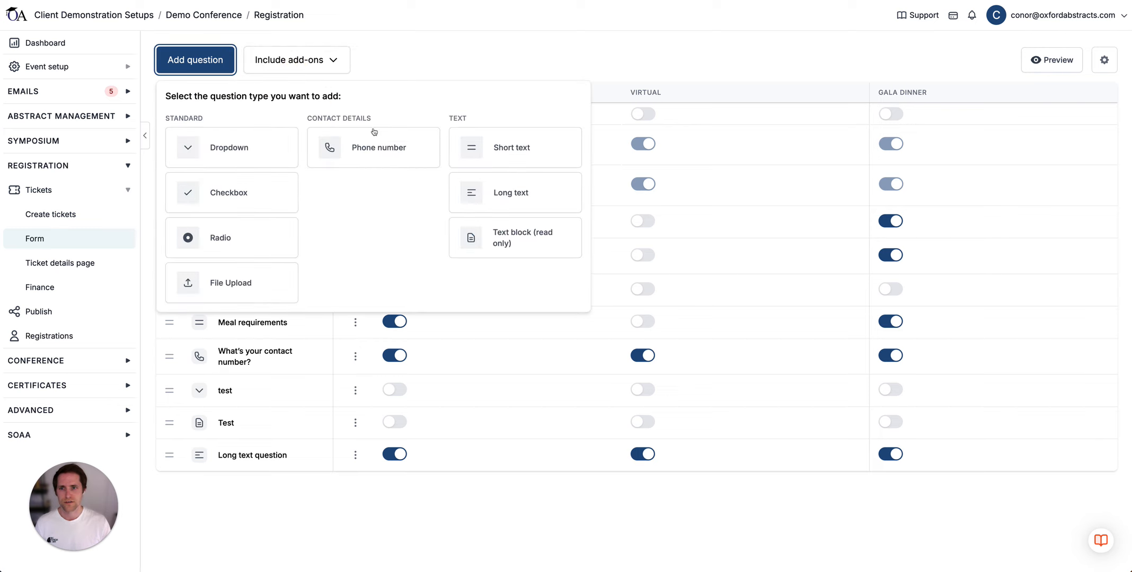
{"action": "mouse_move", "coordinate": [303, 251]}
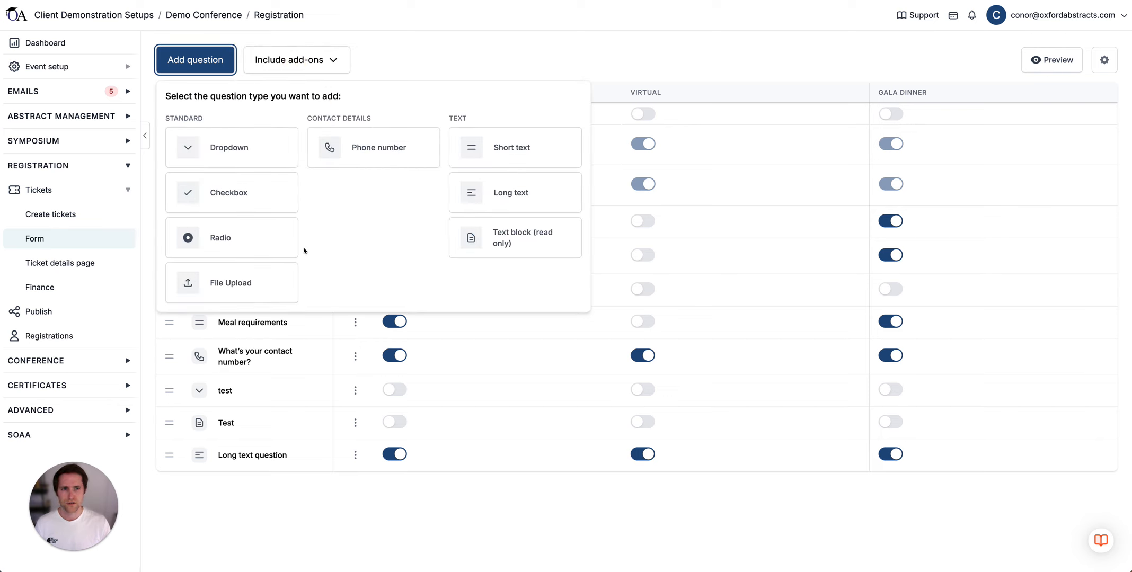
{"action": "mouse_move", "coordinate": [433, 48]}
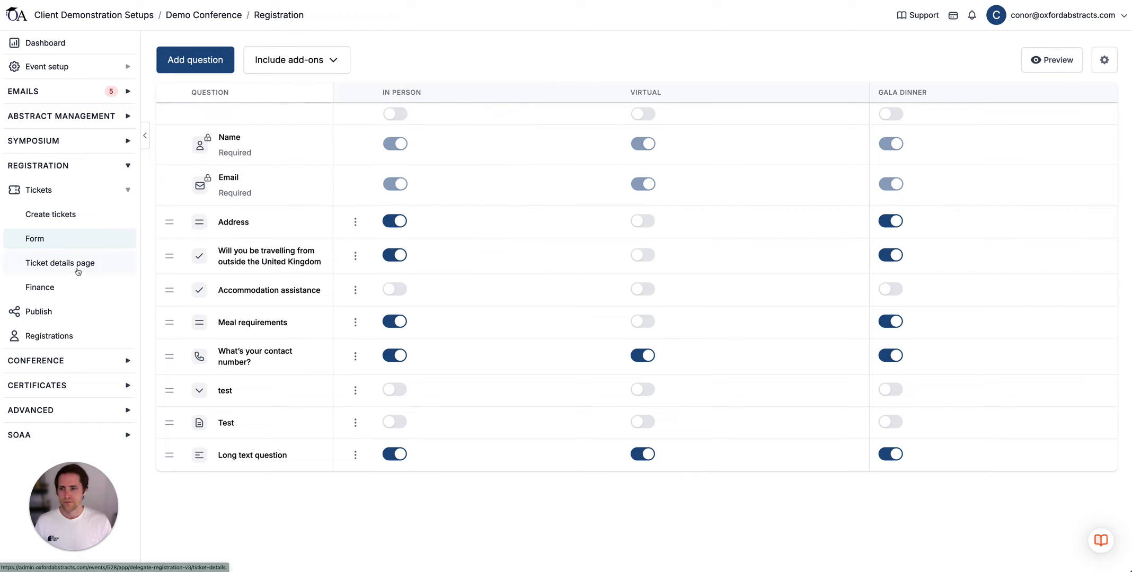
Open the Ticket details page with its live conference entry-page preview
{"action": "left_click", "coordinate": [61, 263]}
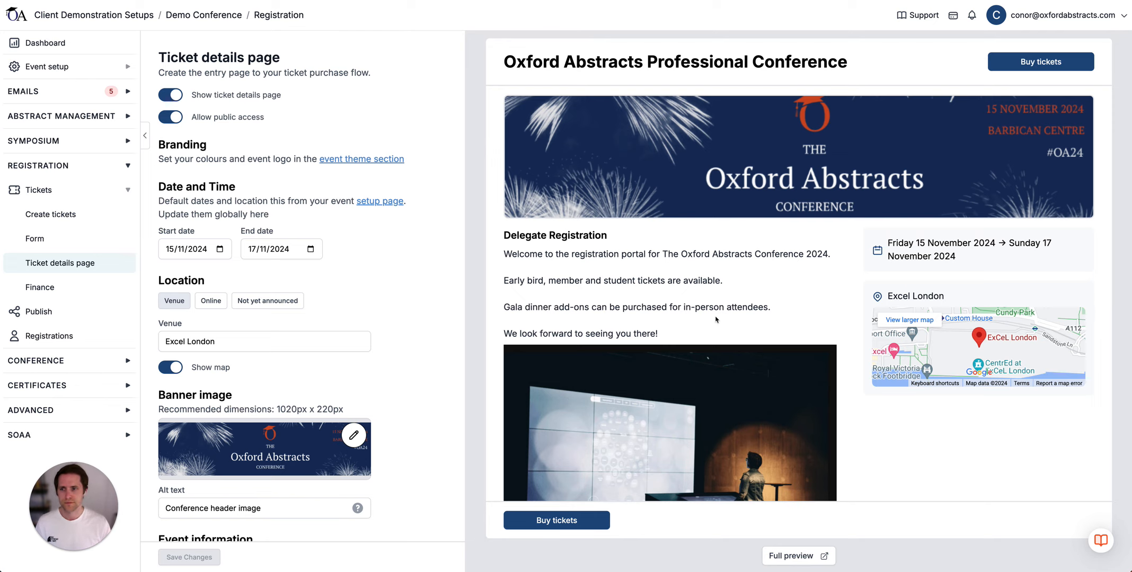
Review Finance billing and payment providers, then the 20% VAT tax rule
{"action": "left_click", "coordinate": [39, 287]}
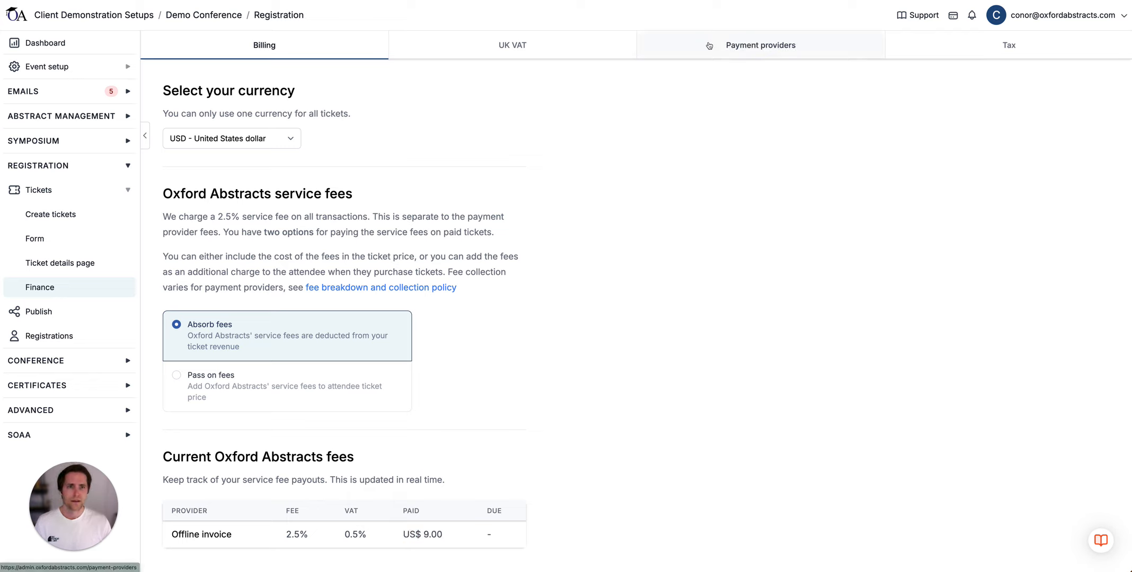
{"action": "left_click", "coordinate": [760, 44]}
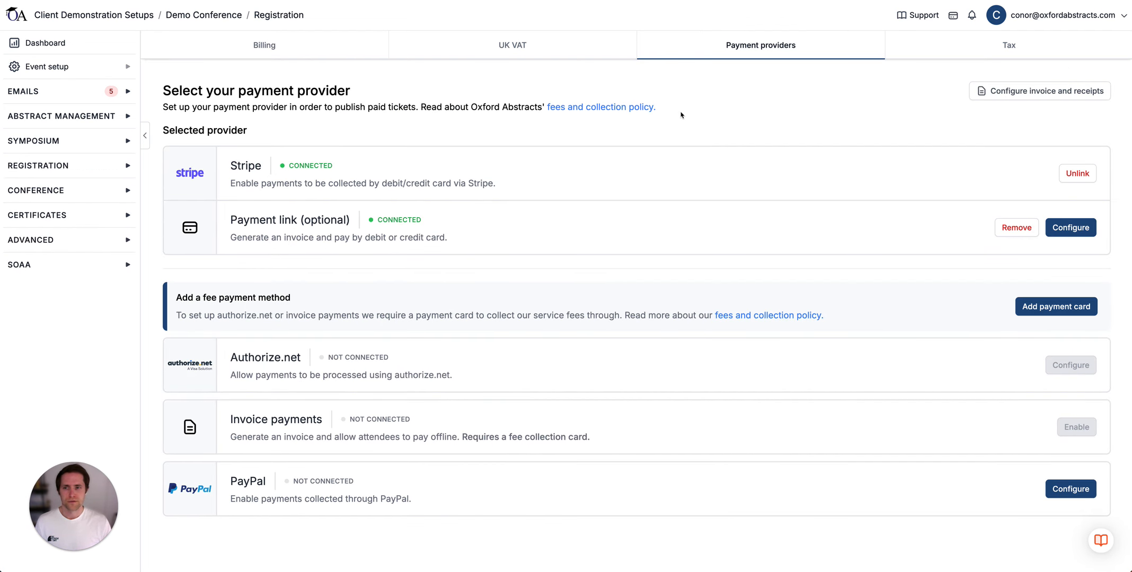
{"action": "mouse_move", "coordinate": [365, 174]}
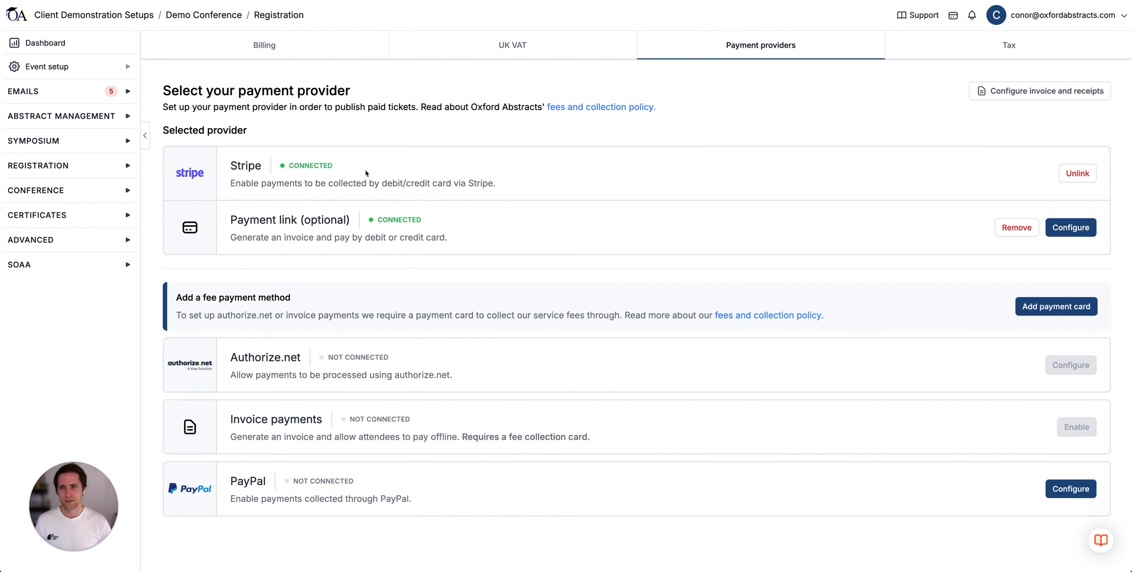
{"action": "mouse_move", "coordinate": [296, 355]}
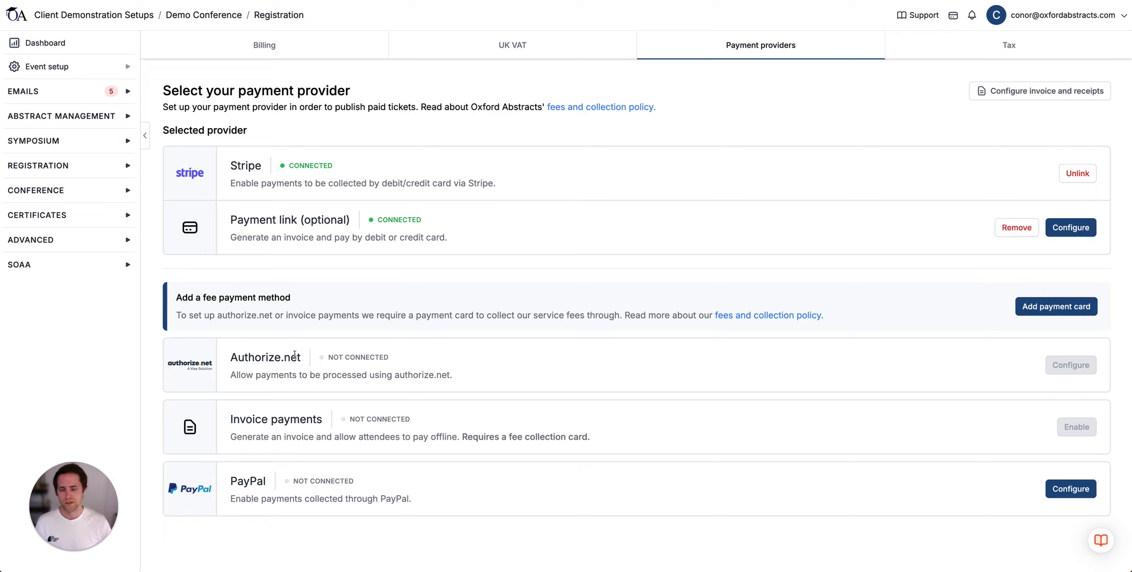
{"action": "mouse_move", "coordinate": [278, 470]}
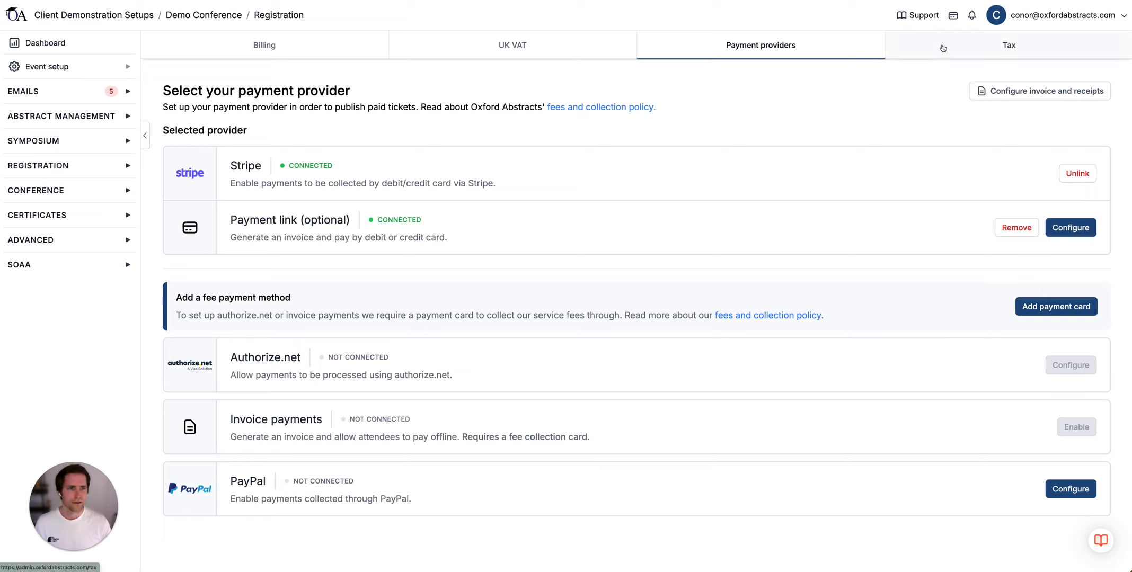
{"action": "left_click", "coordinate": [1009, 45]}
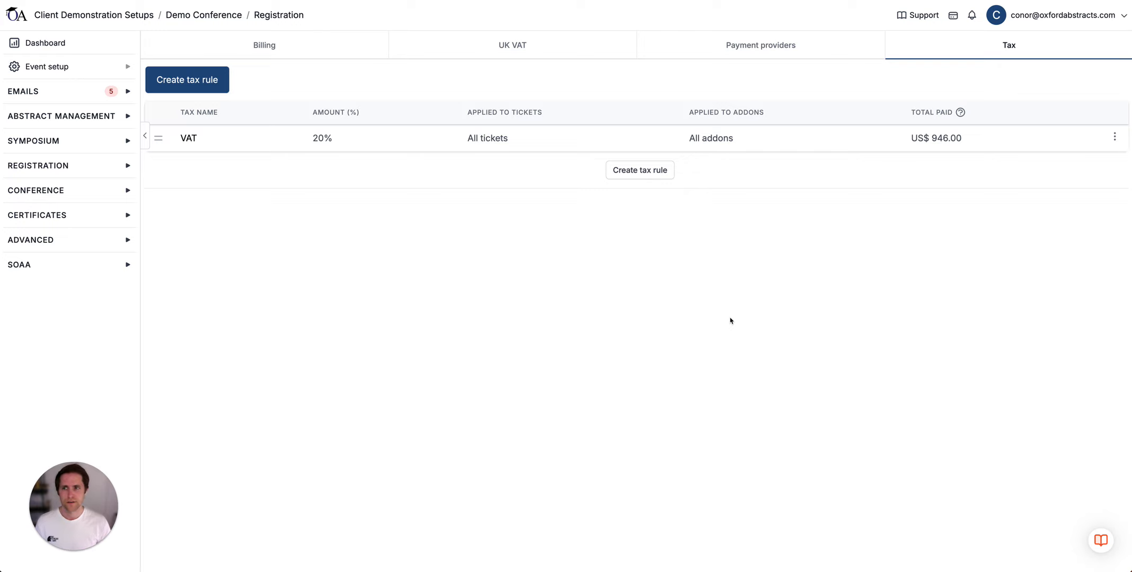
Go to the registration Publish page and scroll down to the Preview event card
{"action": "left_click", "coordinate": [38, 165]}
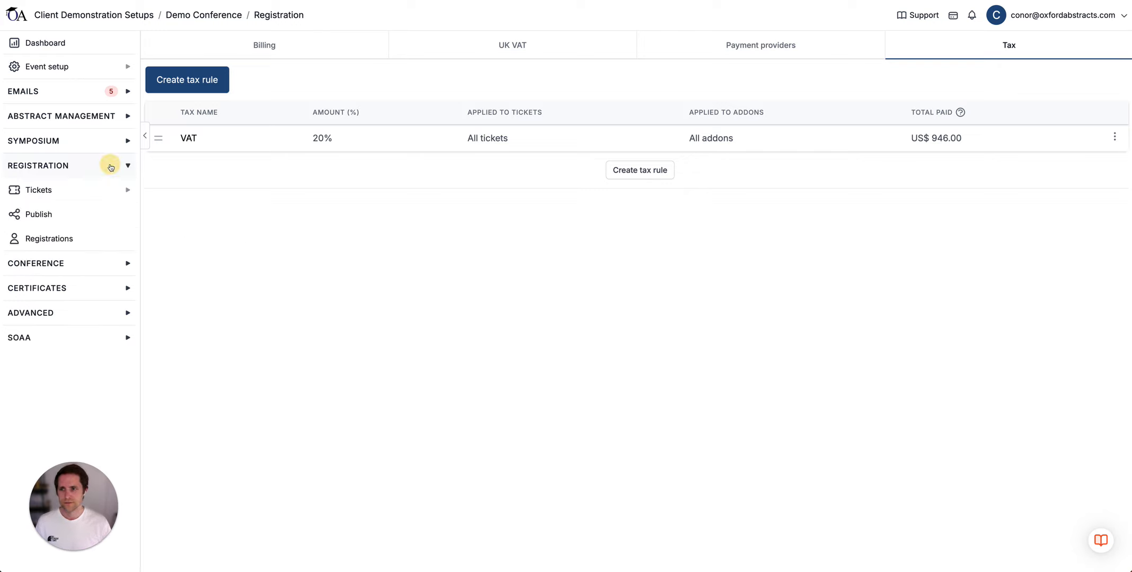
{"action": "left_click", "coordinate": [39, 214]}
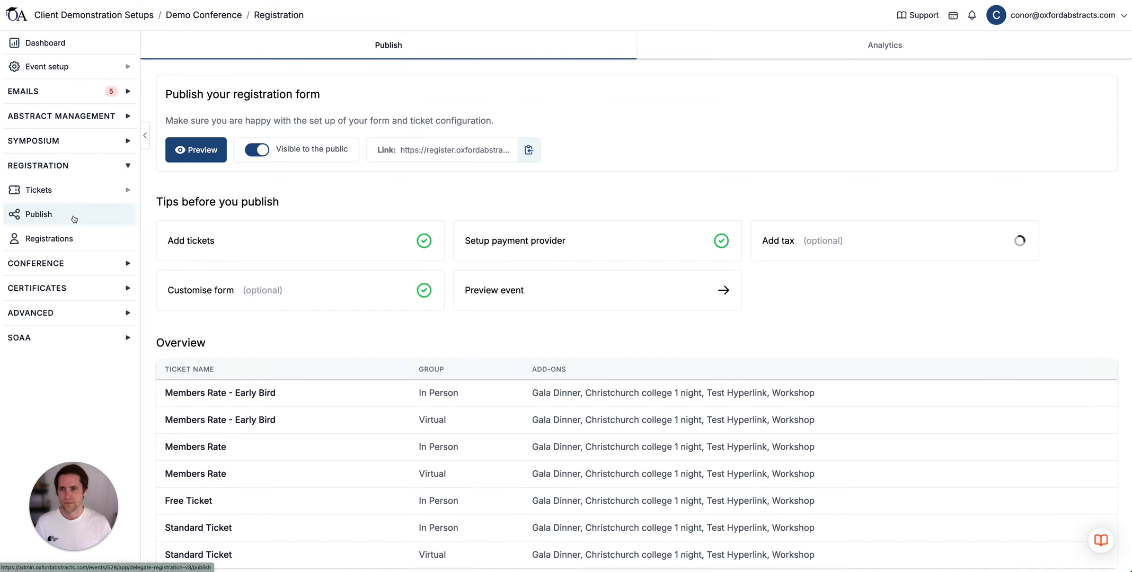
{"action": "left_click", "coordinate": [36, 190]}
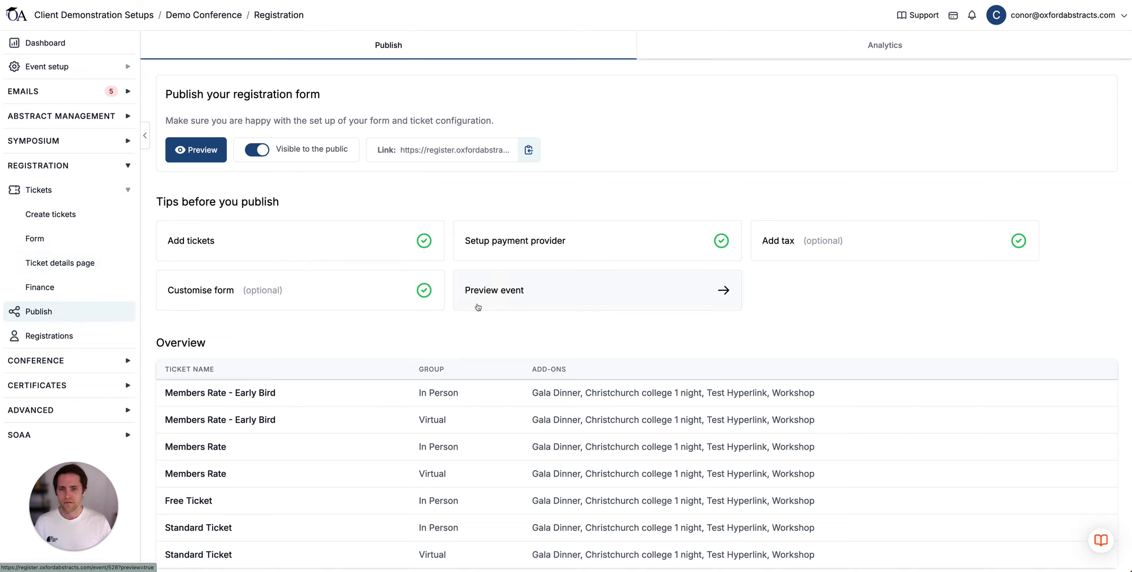
{"action": "scroll", "scroll_direction": "down", "scroll_amount": 3}
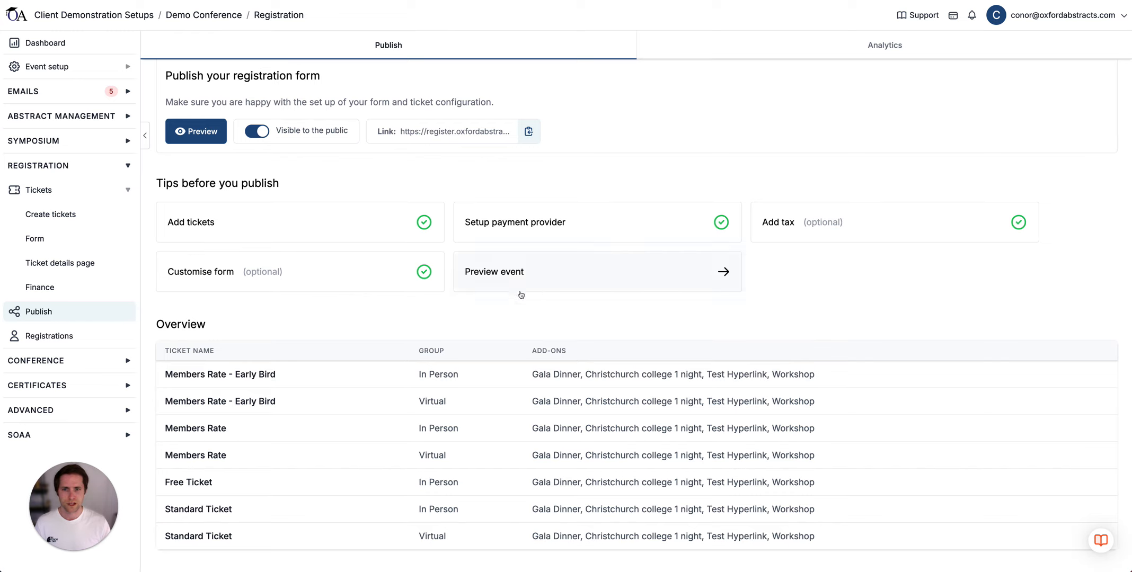
{"action": "mouse_move", "coordinate": [381, 293]}
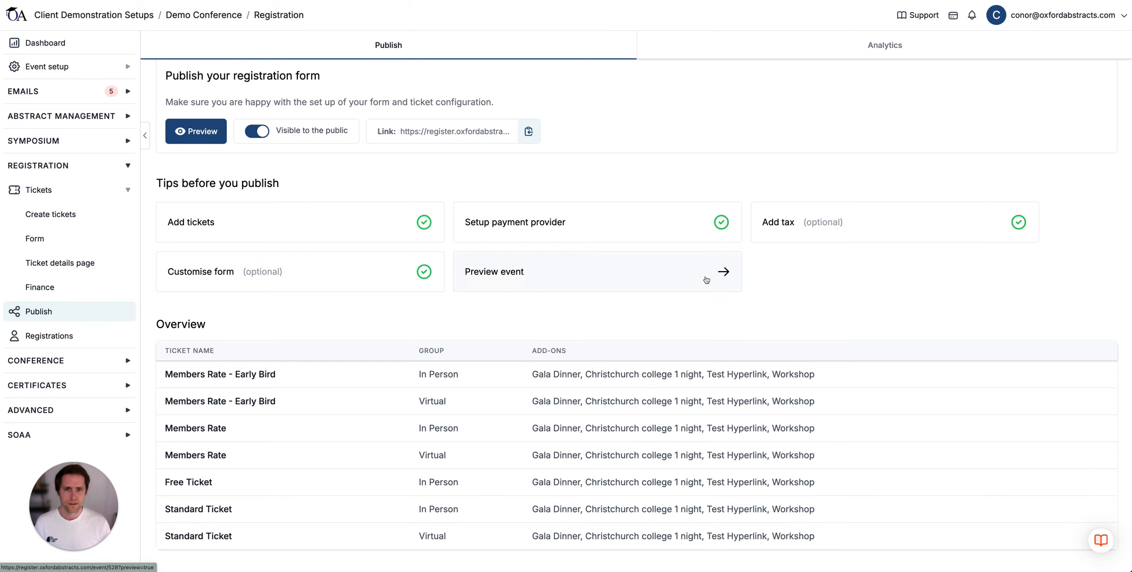
{"action": "mouse_move", "coordinate": [547, 273]}
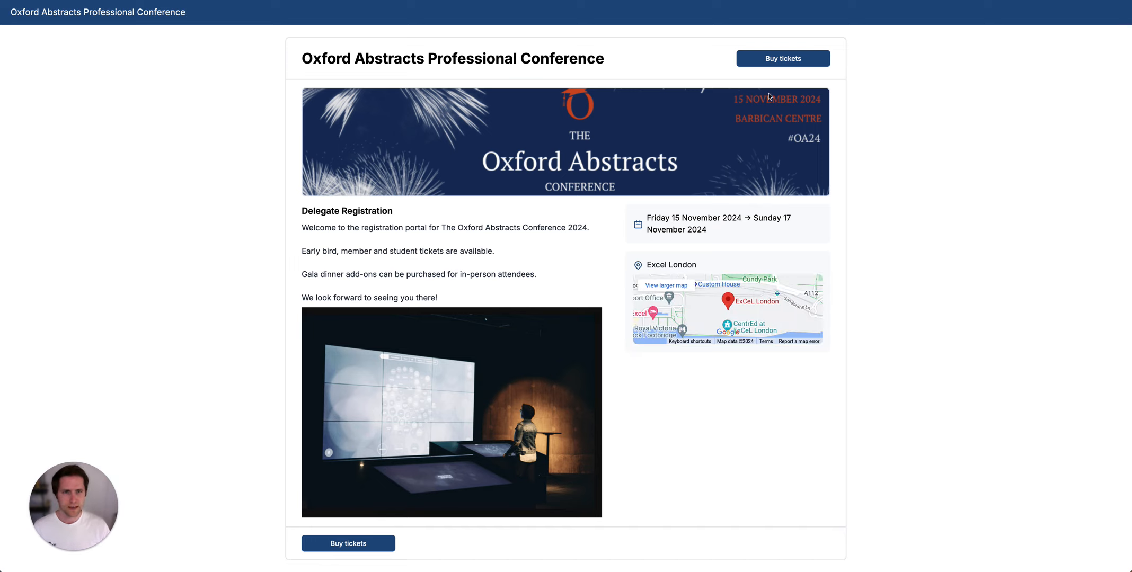
Add two in-person Standard Tickets to the order and continue to attendee details
{"action": "left_click", "coordinate": [783, 58]}
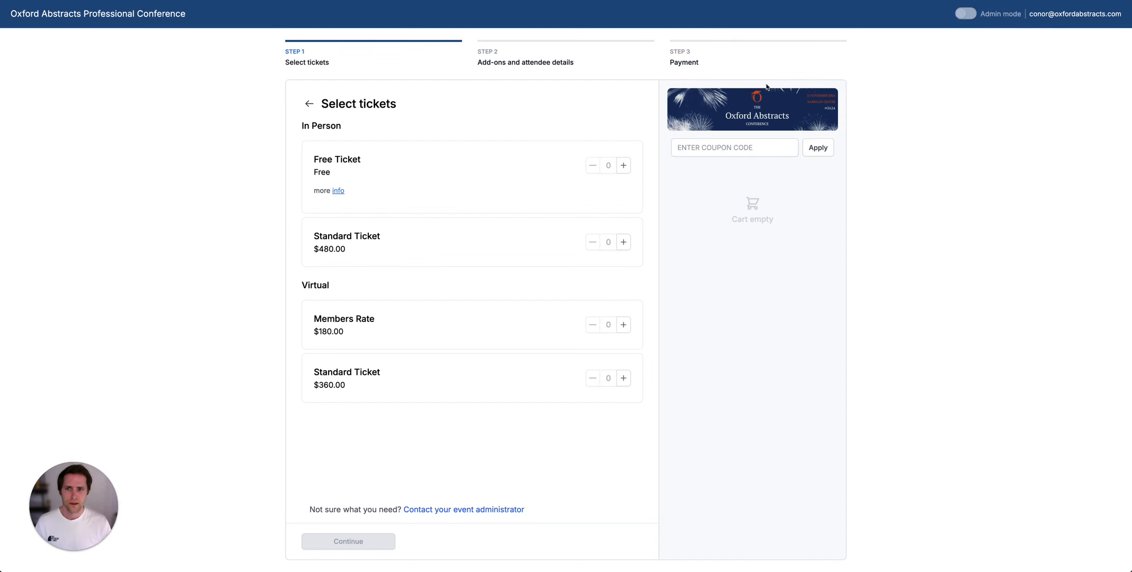
{"action": "left_click", "coordinate": [623, 241]}
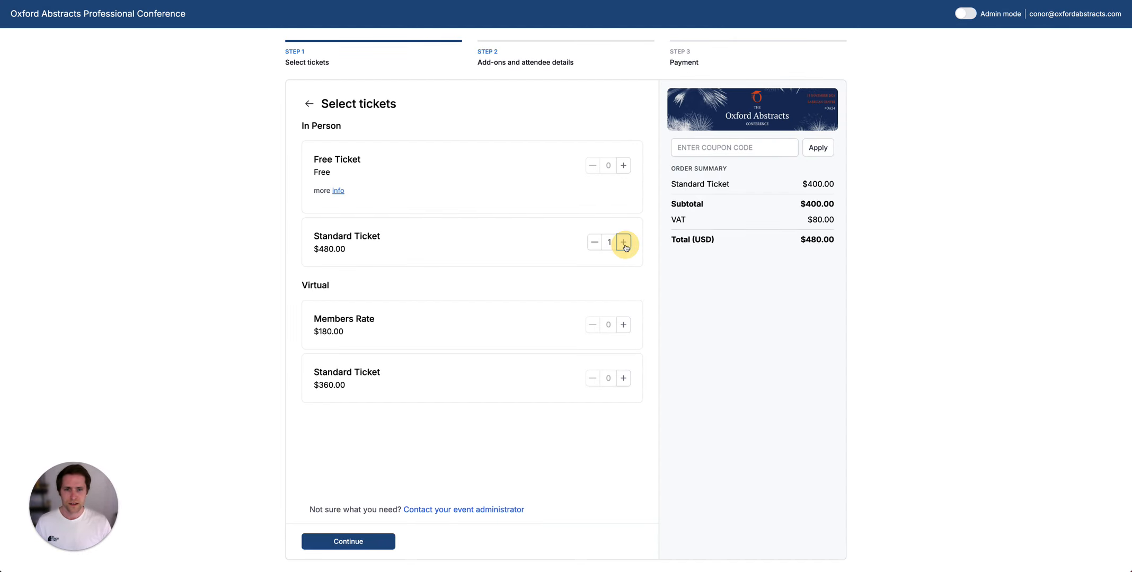
{"action": "left_click", "coordinate": [622, 242]}
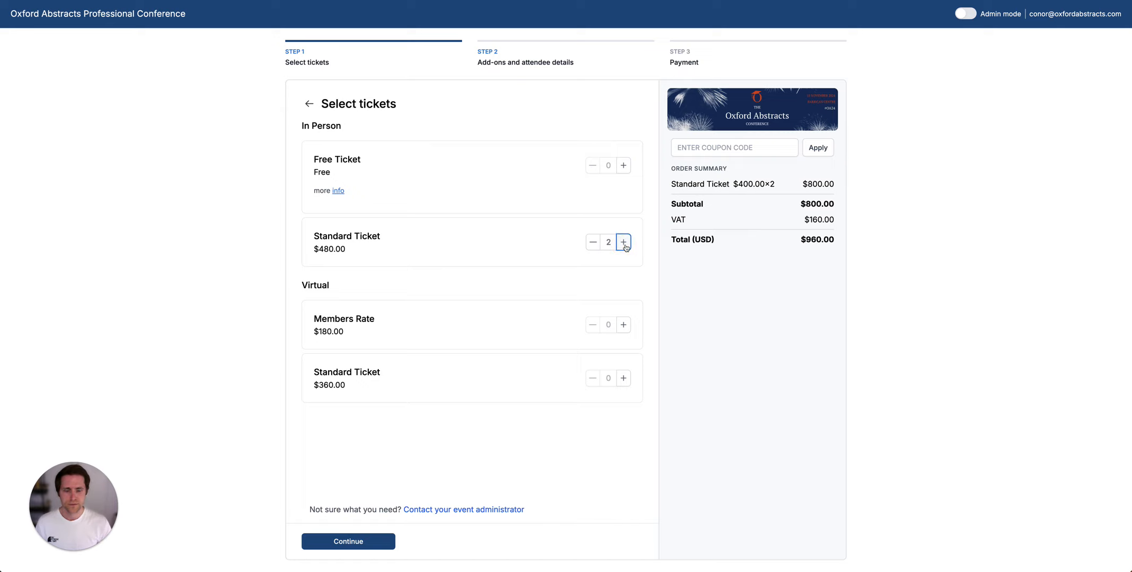
{"action": "mouse_move", "coordinate": [624, 261]}
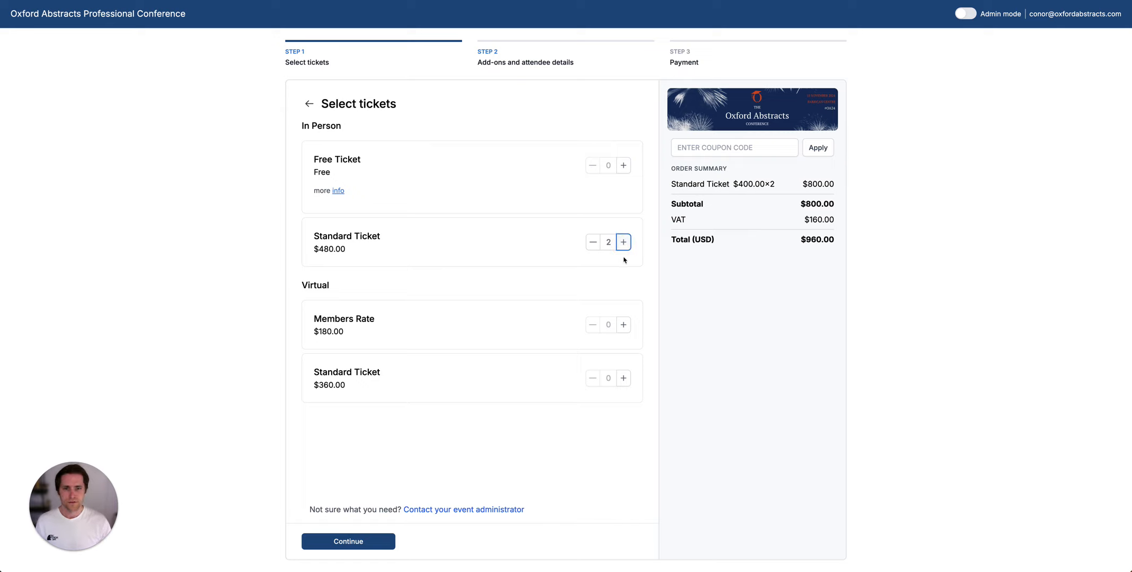
{"action": "mouse_move", "coordinate": [619, 274]}
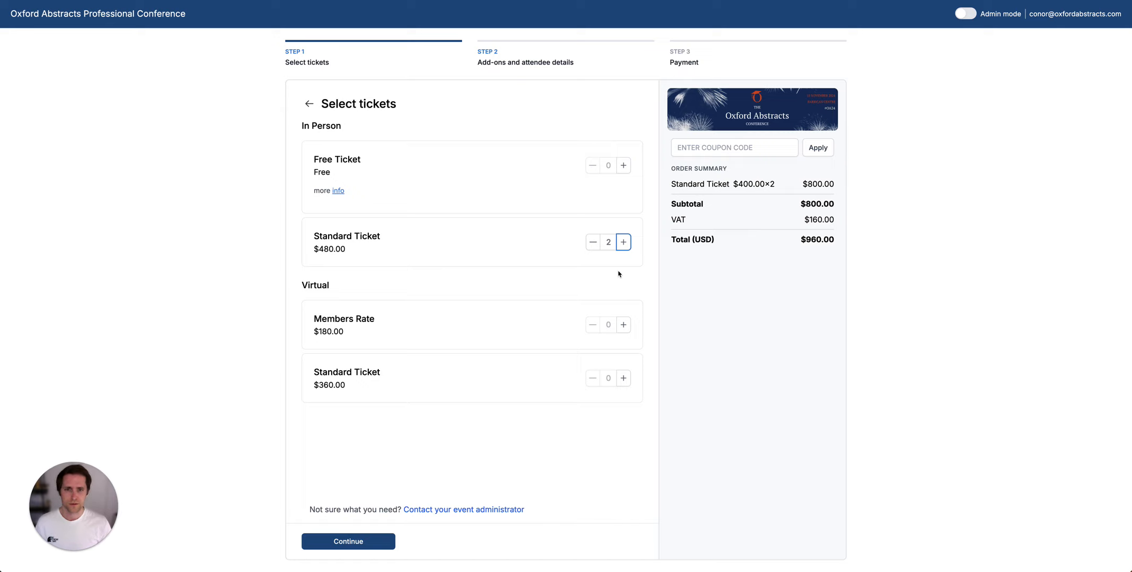
{"action": "mouse_move", "coordinate": [354, 541]}
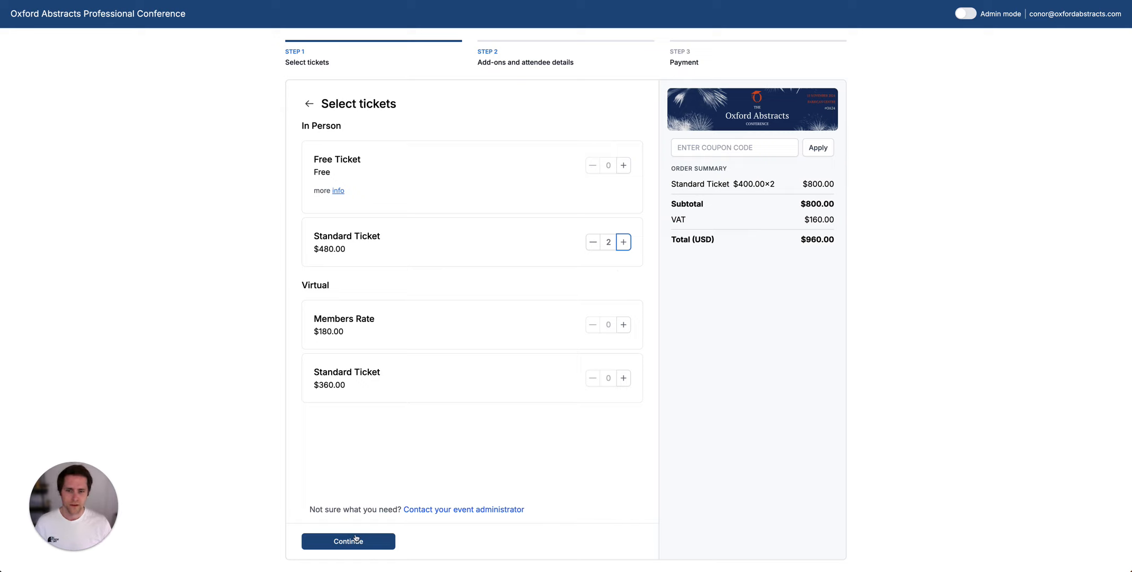
{"action": "left_click", "coordinate": [349, 541]}
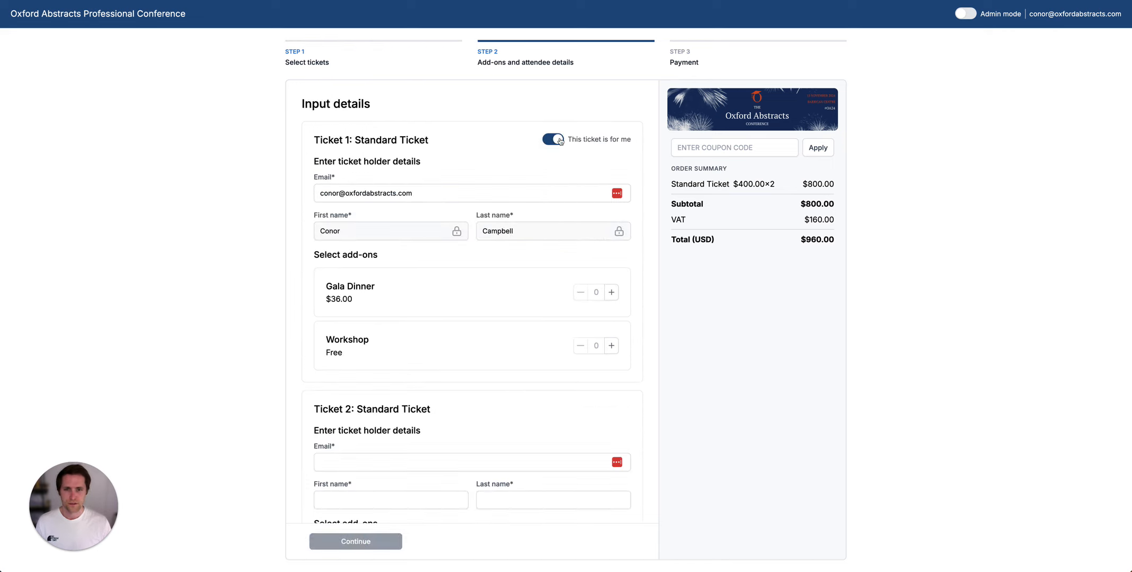
Fill in both ticket holders' emails, marking ticket 2 as 'This ticket is for me'
{"action": "left_click", "coordinate": [472, 193]}
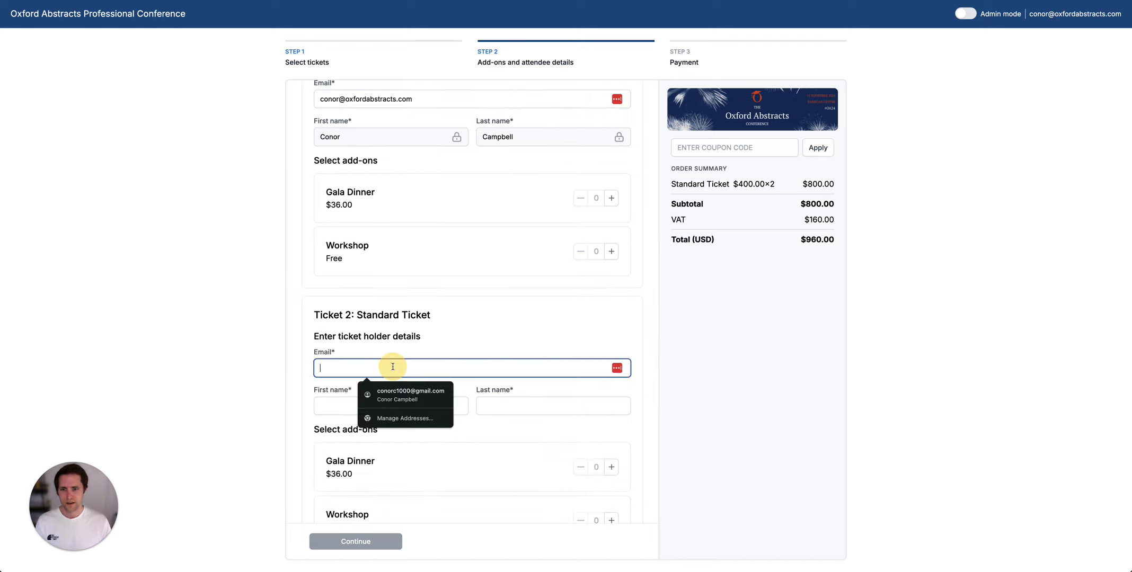
{"action": "left_click", "coordinate": [411, 390]}
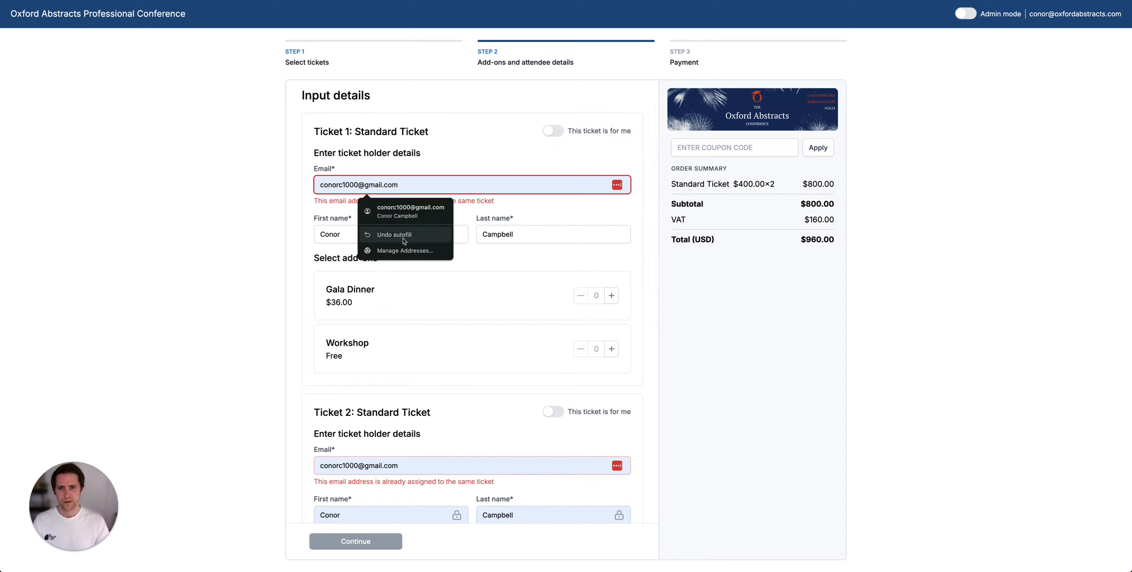
{"action": "left_click", "coordinate": [462, 465]}
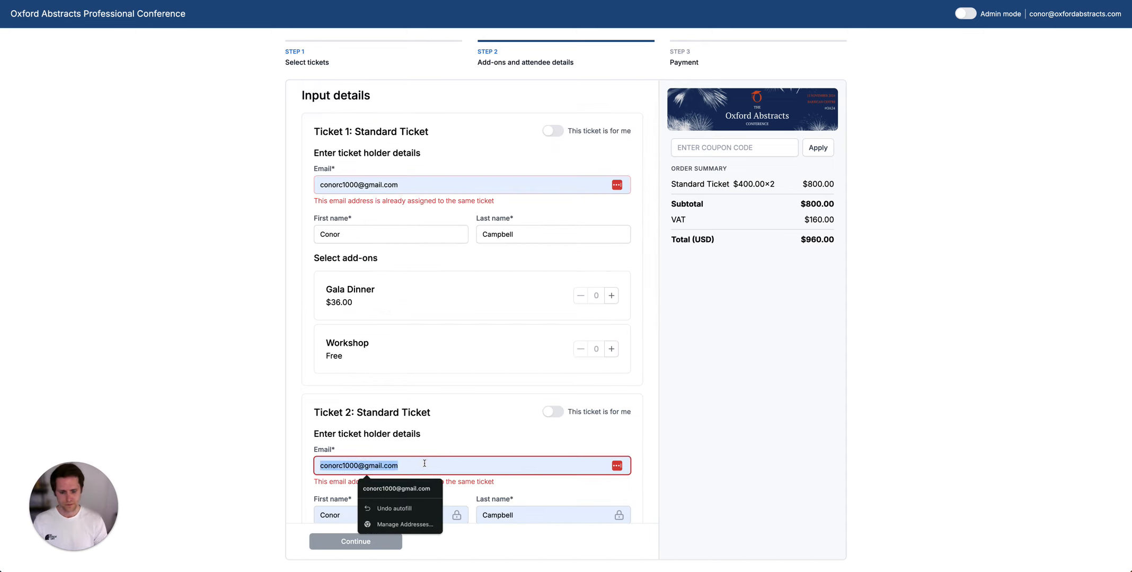
{"action": "left_click", "coordinate": [553, 411]}
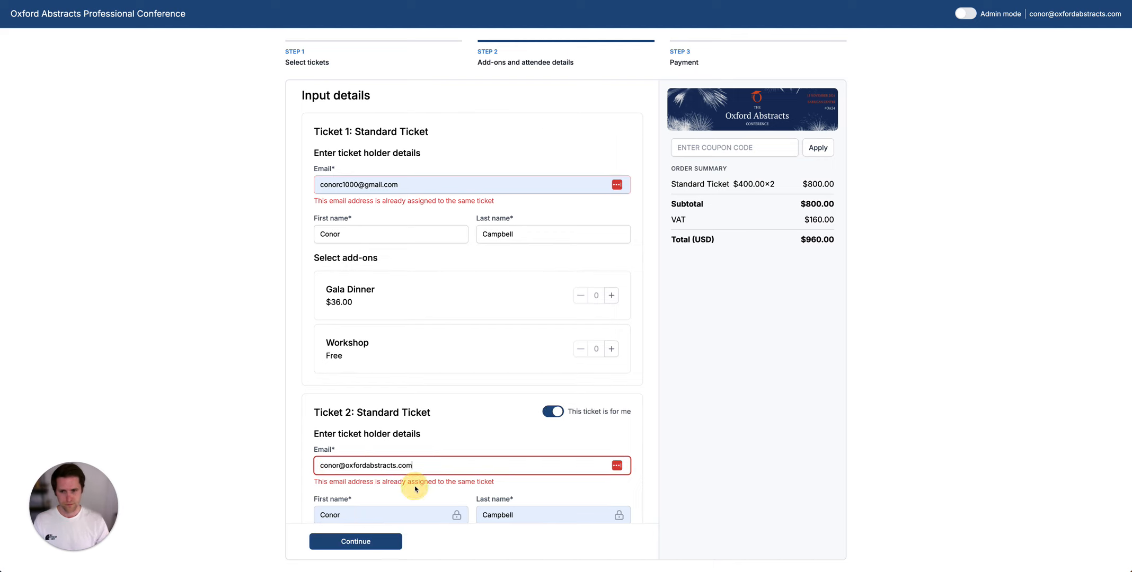
{"action": "scroll", "scroll_direction": "down", "scroll_amount": 3}
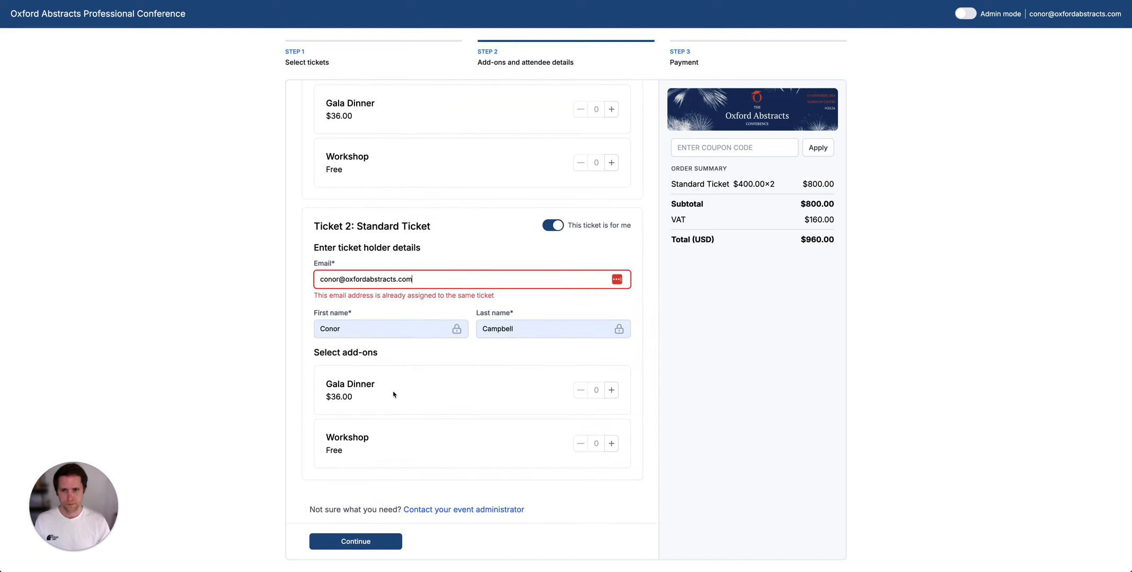
{"action": "left_click", "coordinate": [355, 541]}
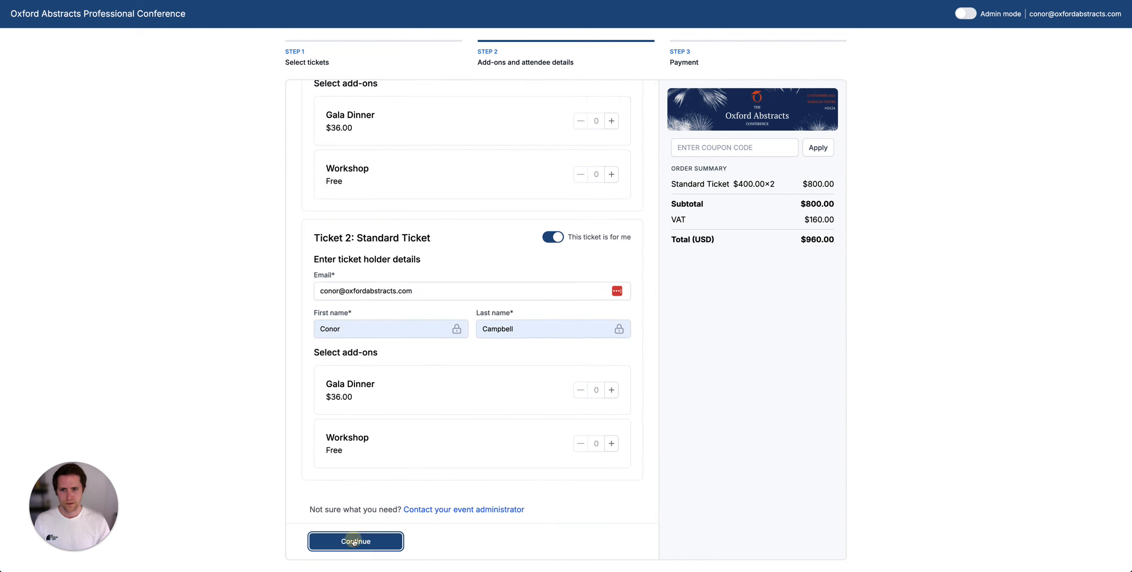
Continue to the additional information form and scroll through both holders' questions
{"action": "left_click", "coordinate": [355, 541]}
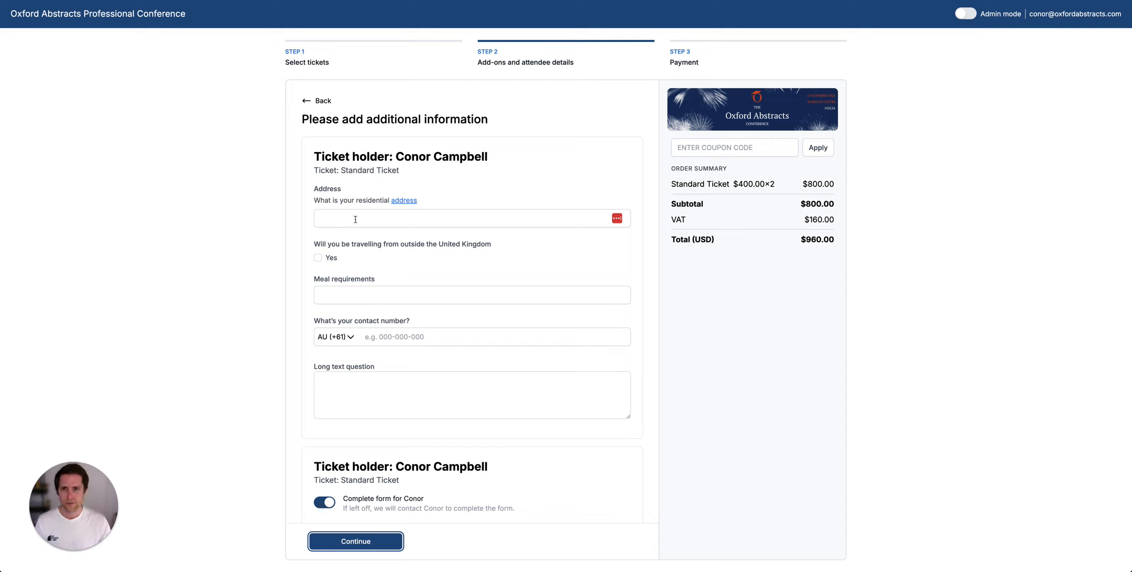
{"action": "scroll", "scroll_direction": "down", "scroll_amount": 3}
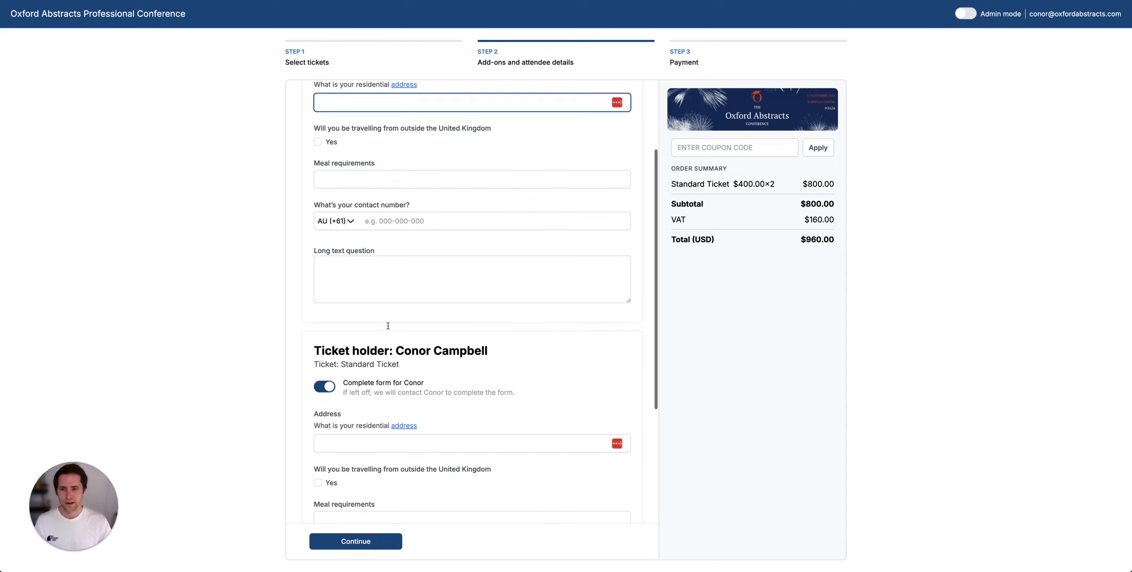
{"action": "scroll", "scroll_direction": "down", "scroll_amount": 3}
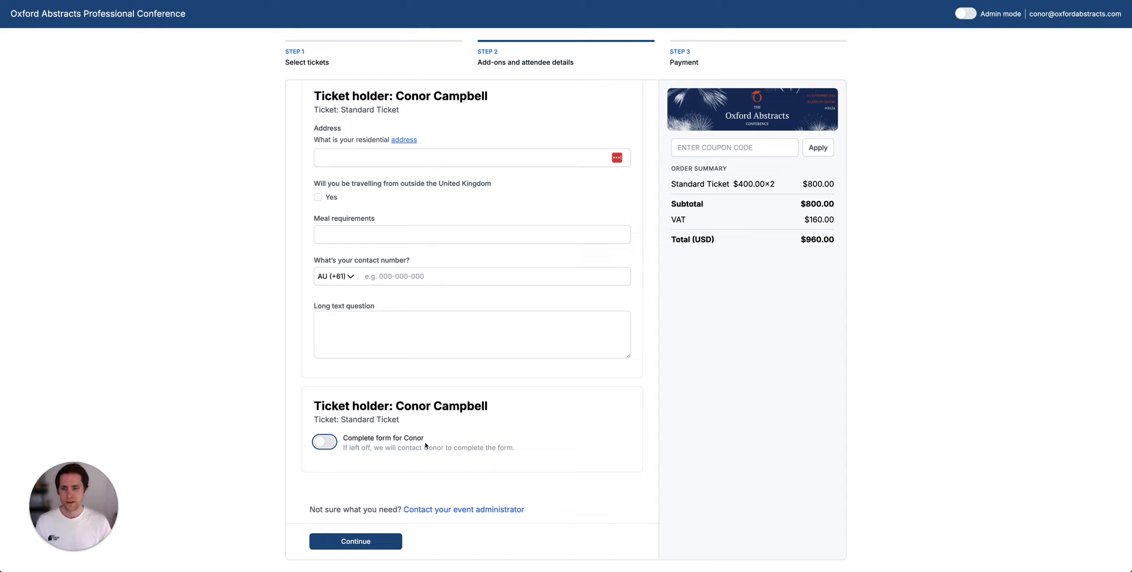
{"action": "mouse_move", "coordinate": [429, 455]}
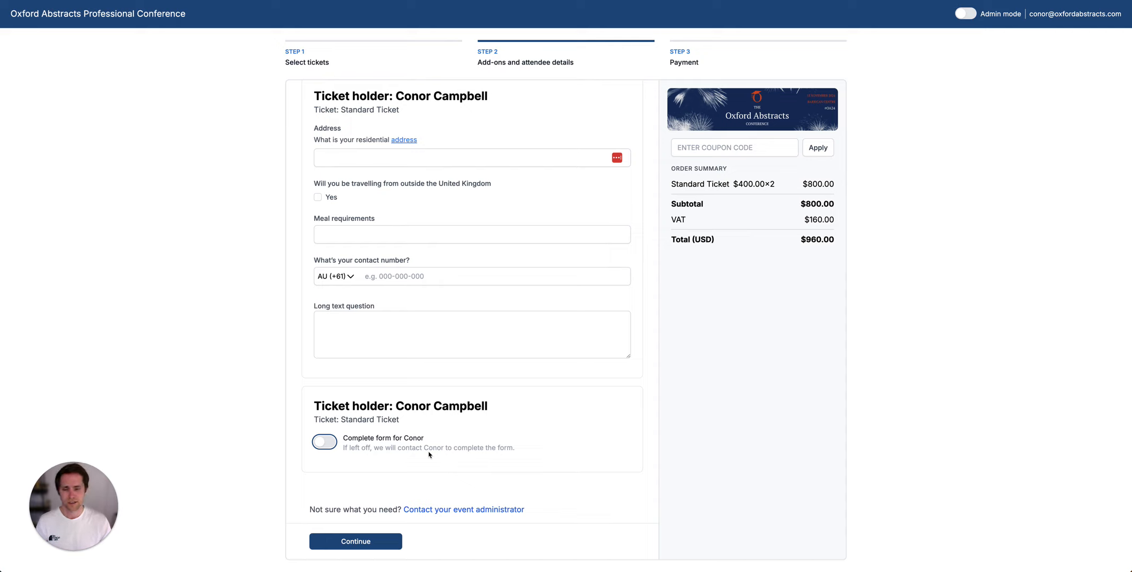
{"action": "mouse_move", "coordinate": [392, 536]}
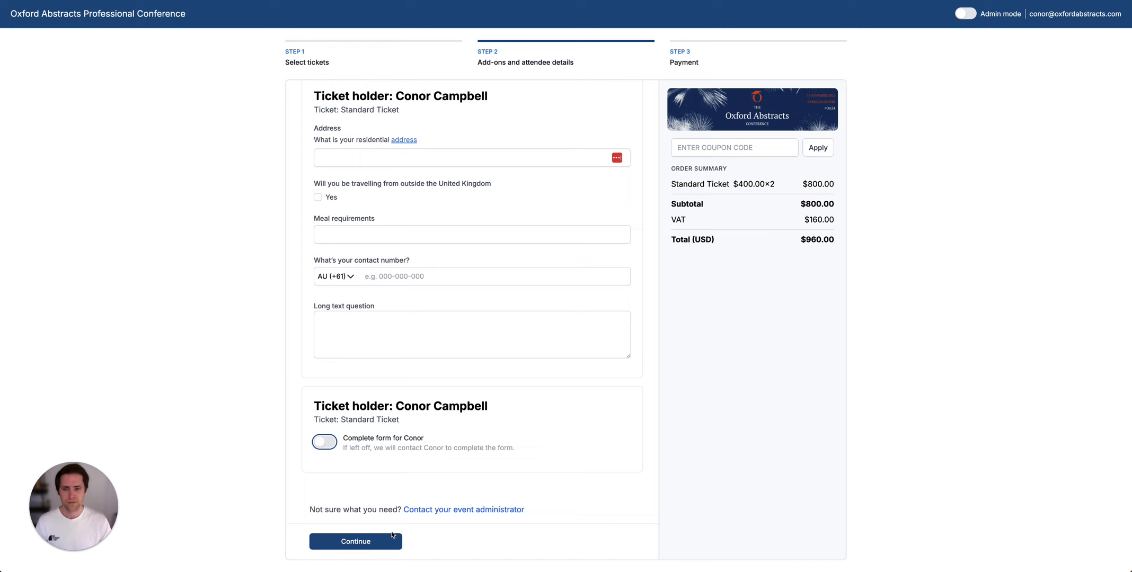
Continue to Step 3 Payment, offering card, payment link and offline options
{"action": "left_click", "coordinate": [355, 542]}
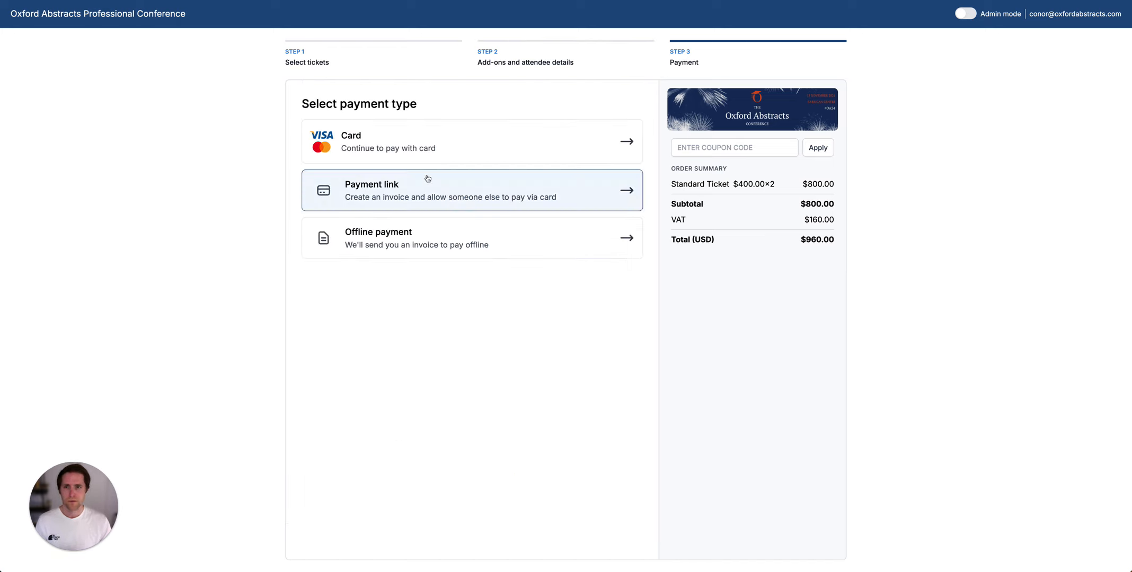
{"action": "mouse_move", "coordinate": [484, 142]}
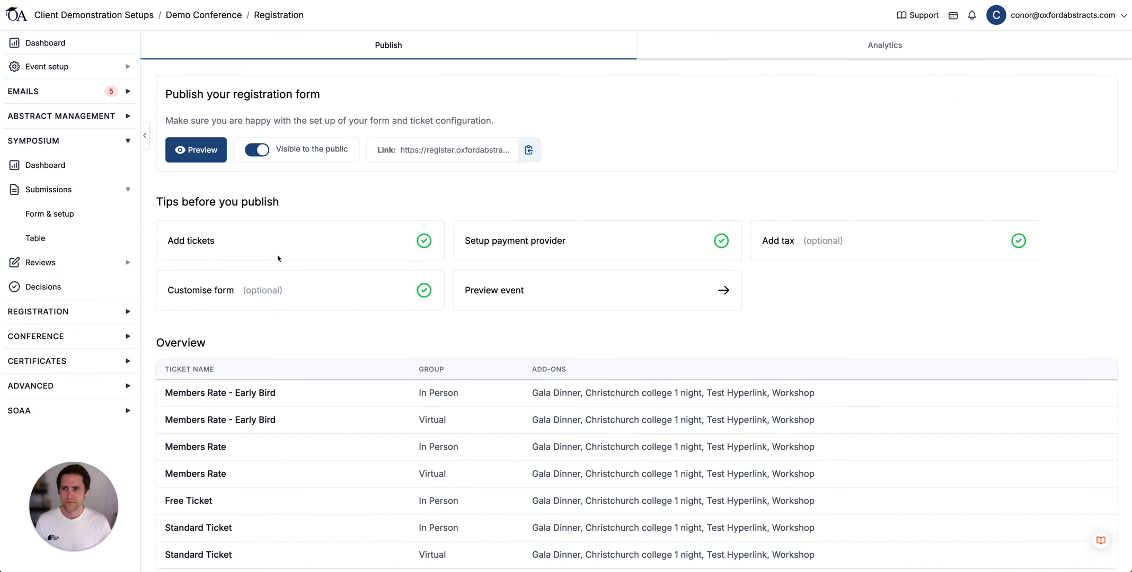
Return to Registration Publish, inspect the public registration link, and open Registrations
{"action": "left_click", "coordinate": [37, 311]}
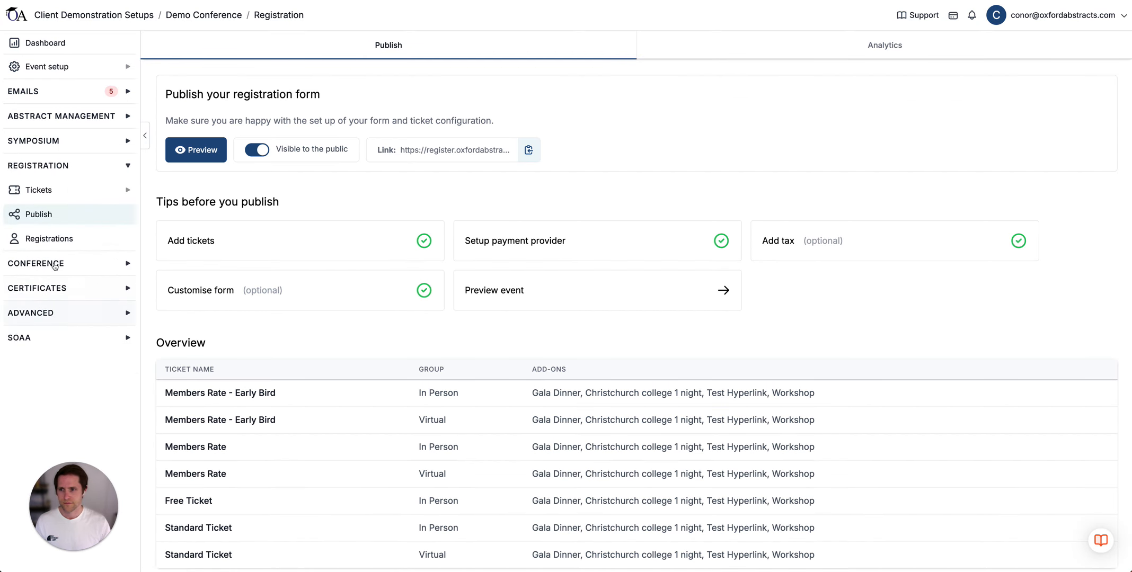
{"action": "scroll", "scroll_direction": "down", "scroll_amount": 3}
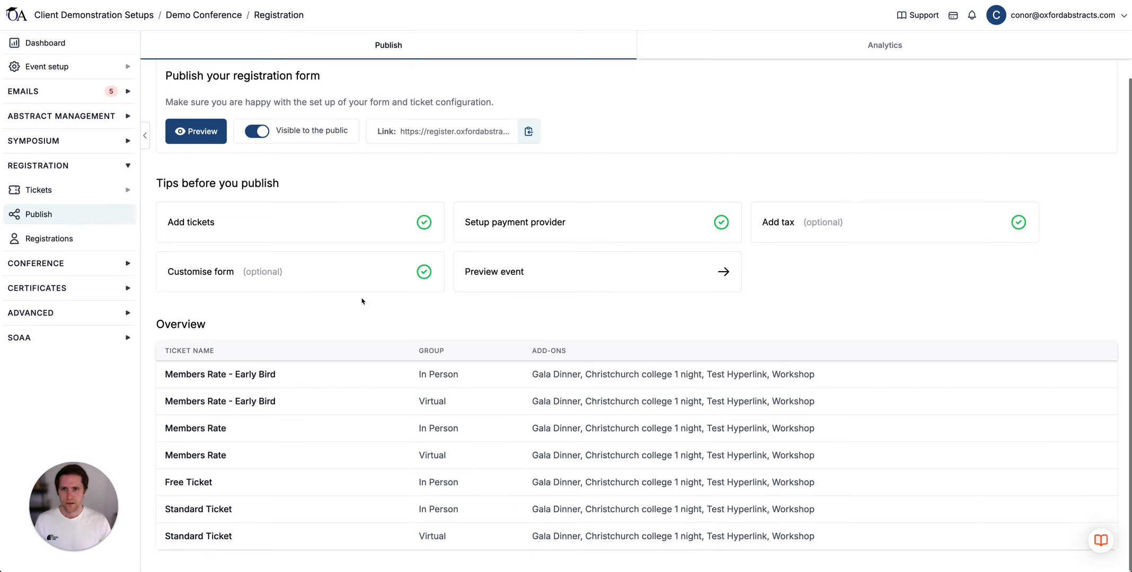
{"action": "mouse_move", "coordinate": [272, 146]}
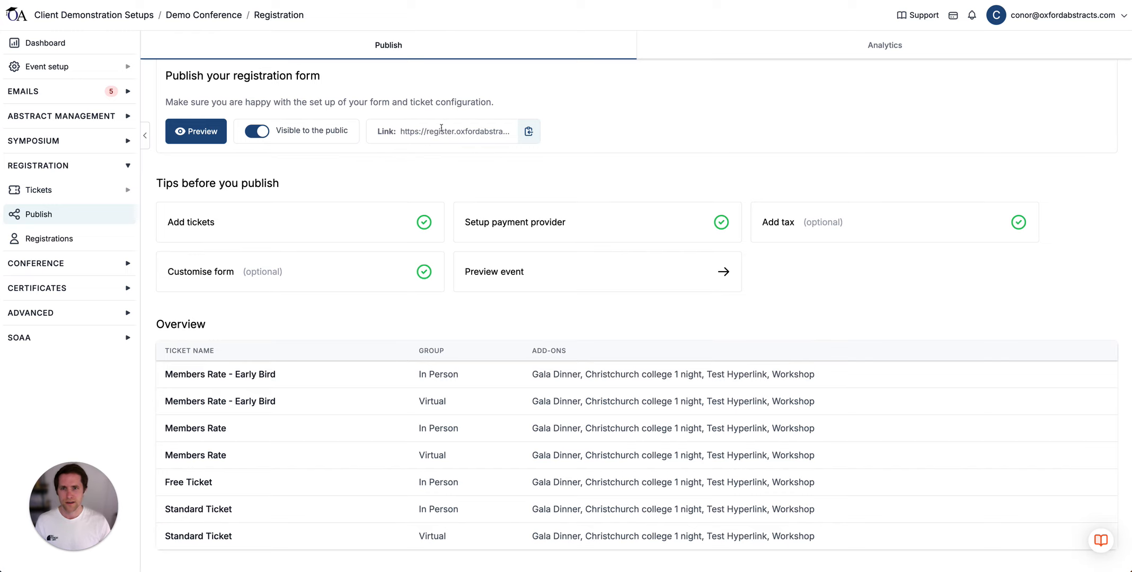
{"action": "double_click", "coordinate": [439, 132]}
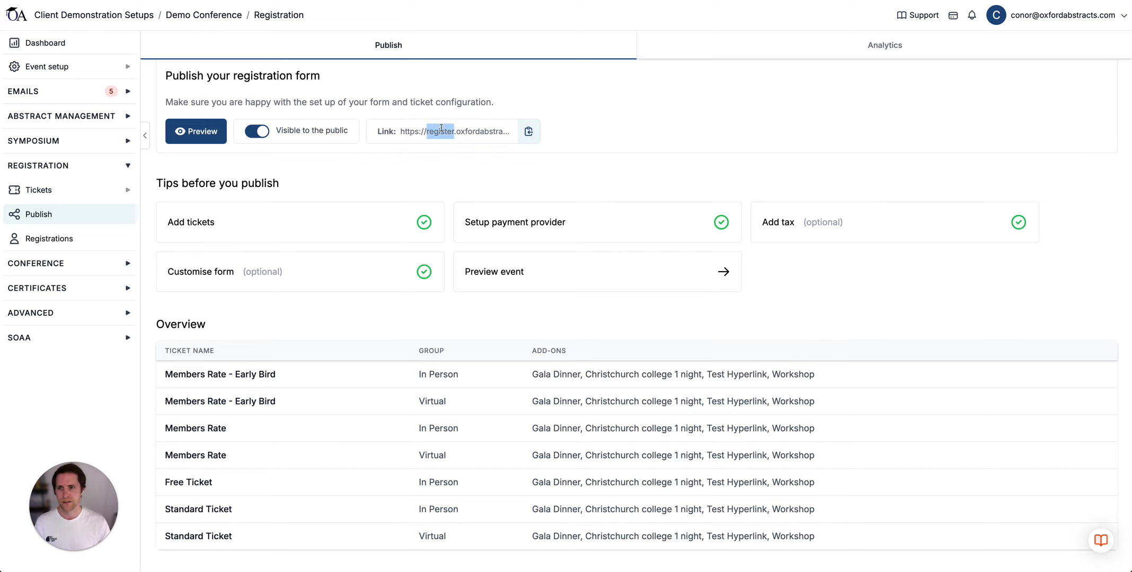
{"action": "left_click", "coordinate": [48, 239]}
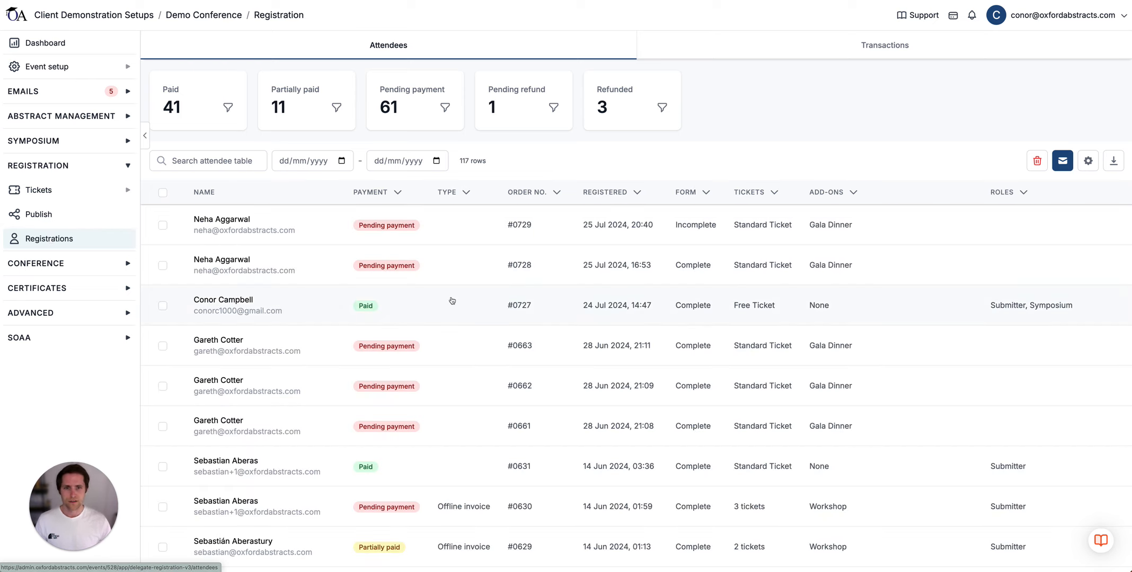
{"action": "mouse_move", "coordinate": [410, 305]}
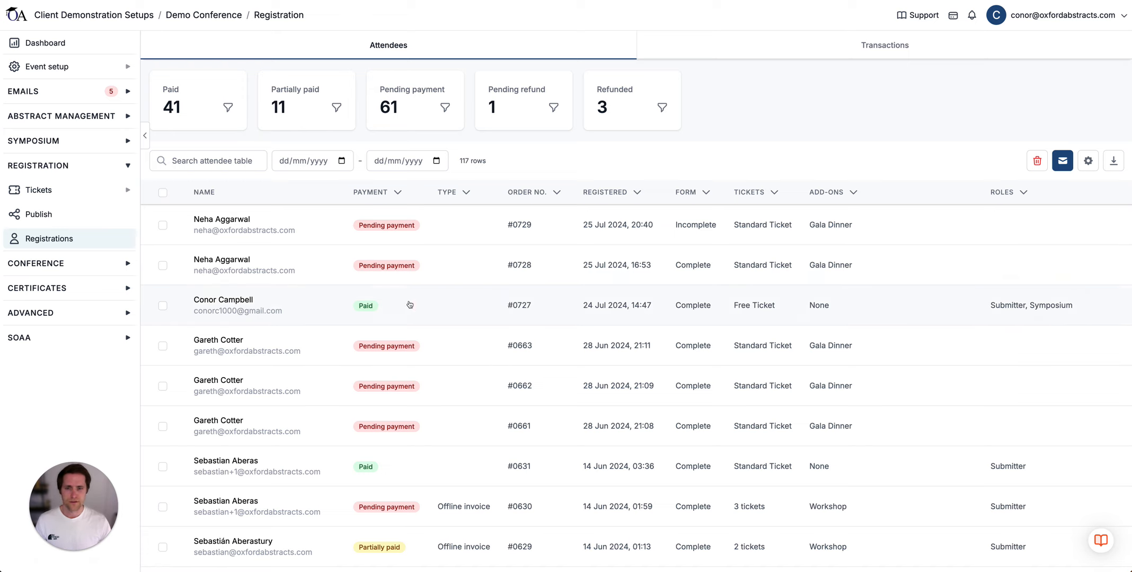
{"action": "scroll", "scroll_direction": "down", "scroll_amount": 3}
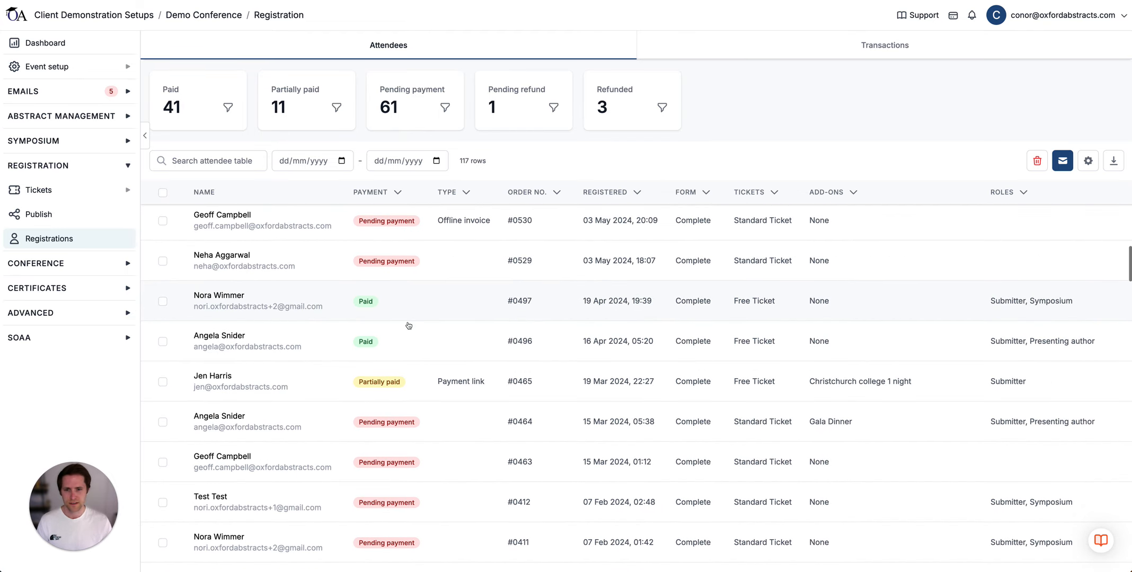
{"action": "scroll", "scroll_direction": "down", "scroll_amount": 3}
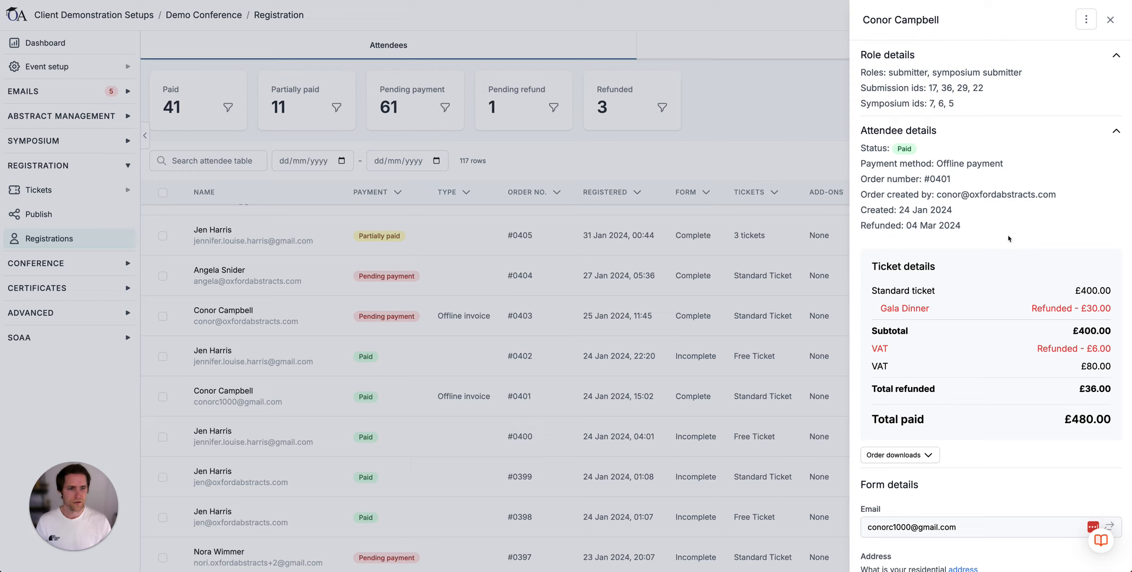
{"action": "double_click", "coordinate": [941, 226]}
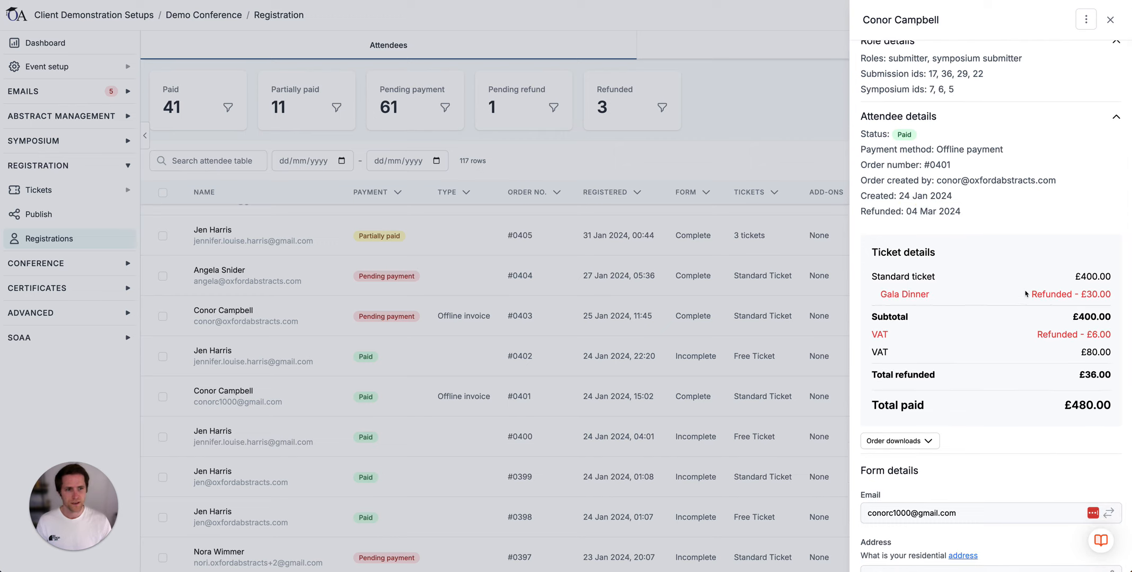
{"action": "scroll", "scroll_direction": "down", "scroll_amount": 3}
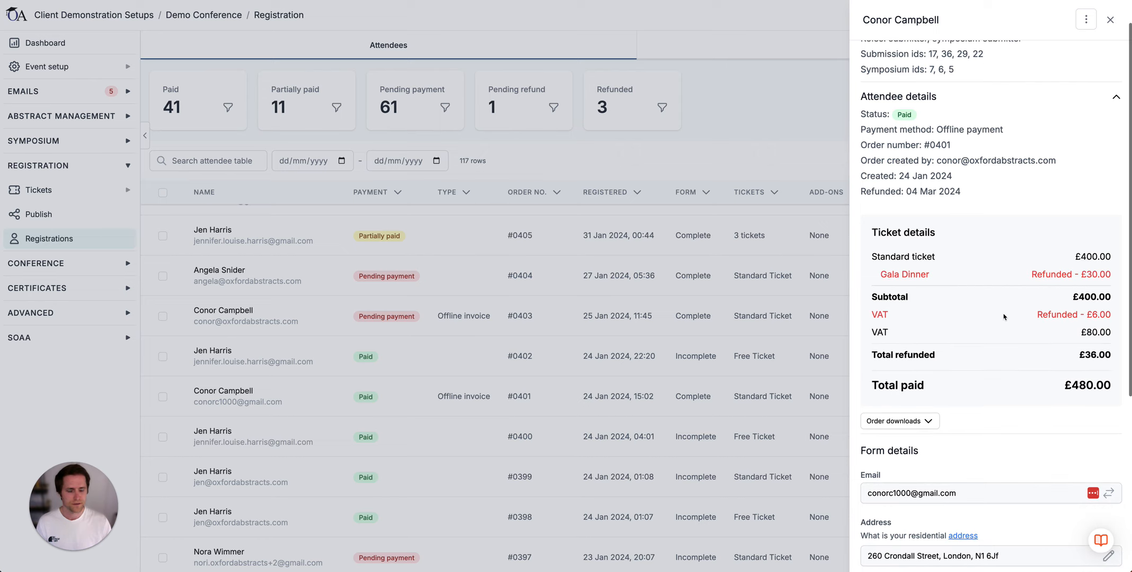
{"action": "scroll", "scroll_direction": "down", "scroll_amount": 3}
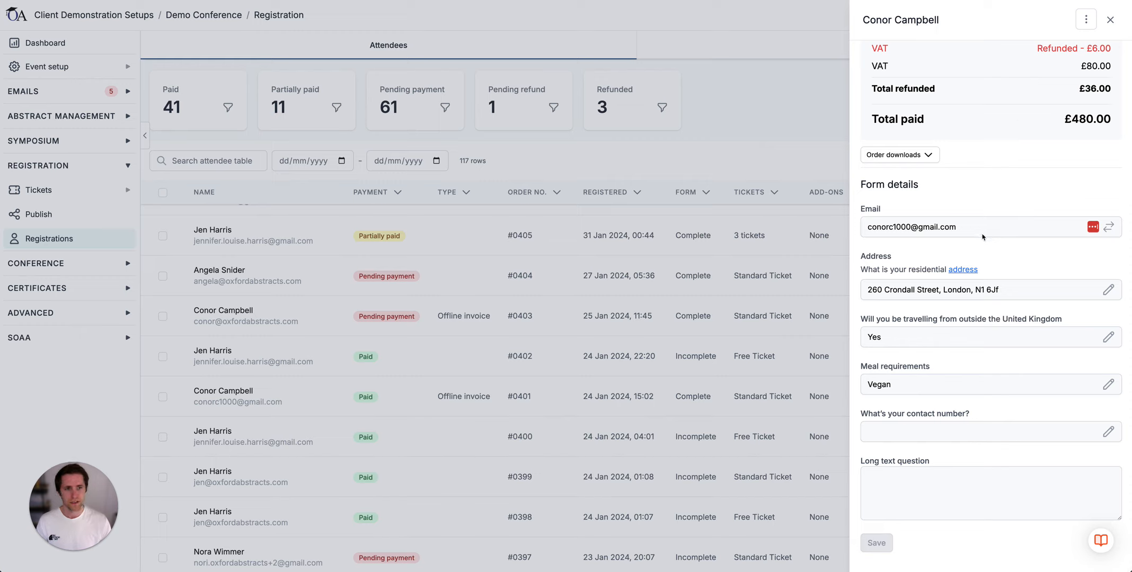
{"action": "mouse_move", "coordinate": [1011, 288]}
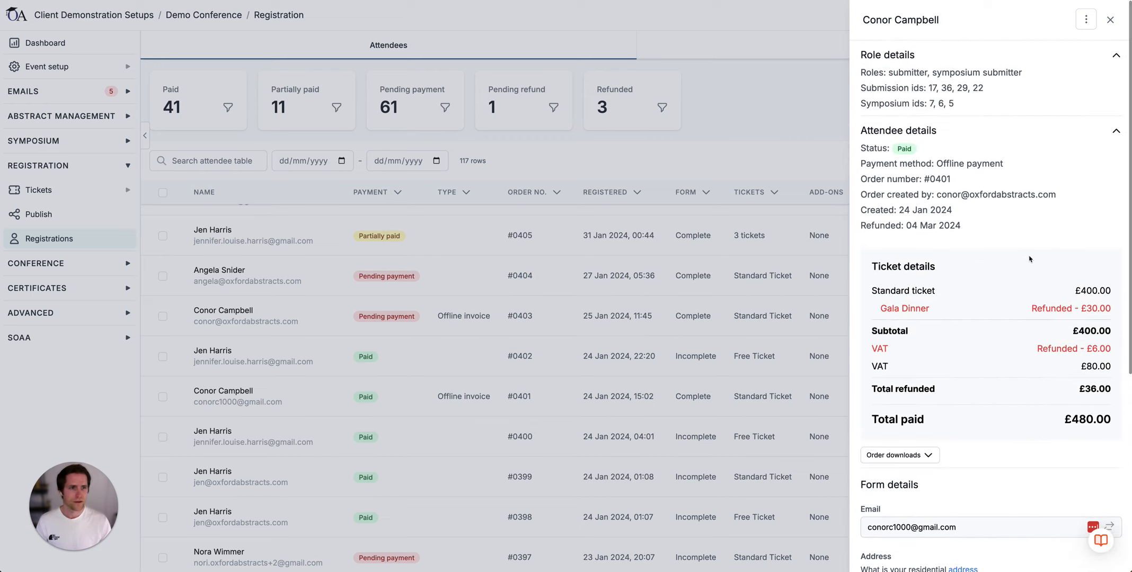
{"action": "mouse_move", "coordinate": [1046, 173]}
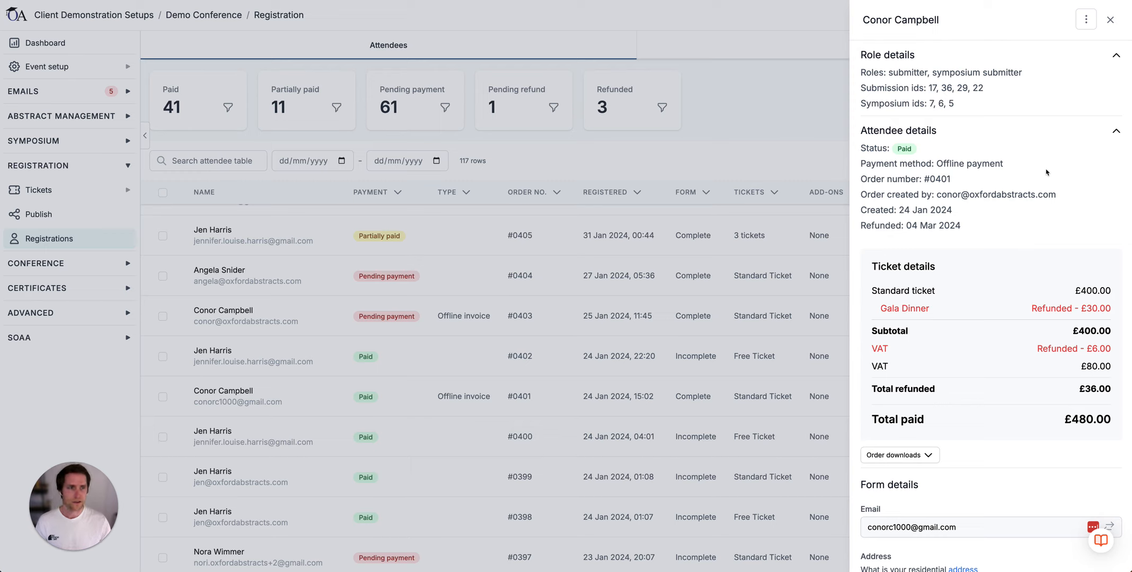
{"action": "left_click", "coordinate": [1086, 20]}
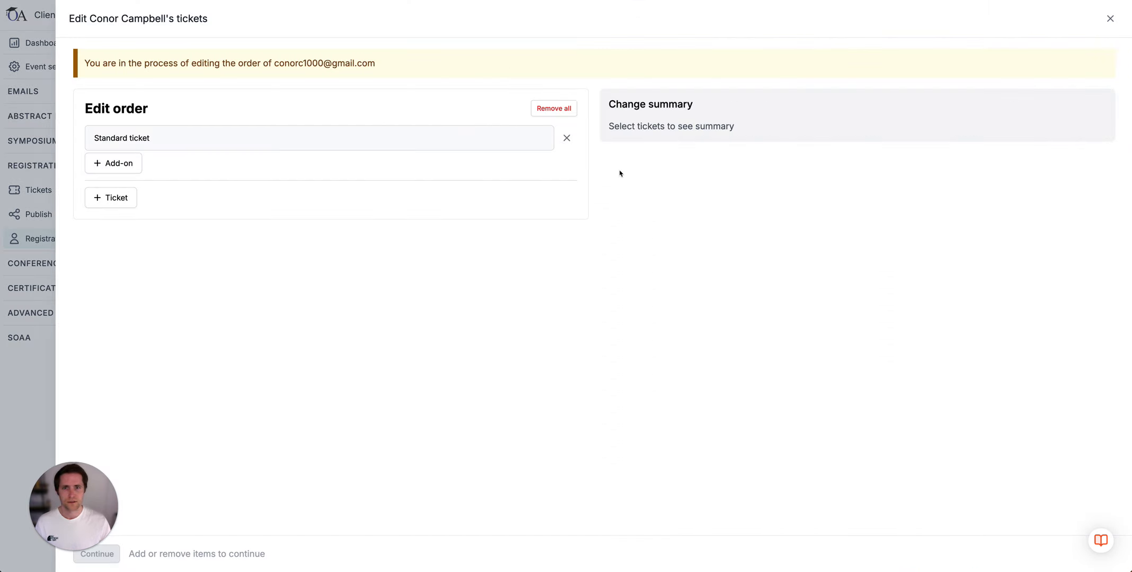
Try replacing the Standard ticket with Members Rate - Early Bird, then close without saving
{"action": "left_click", "coordinate": [566, 138]}
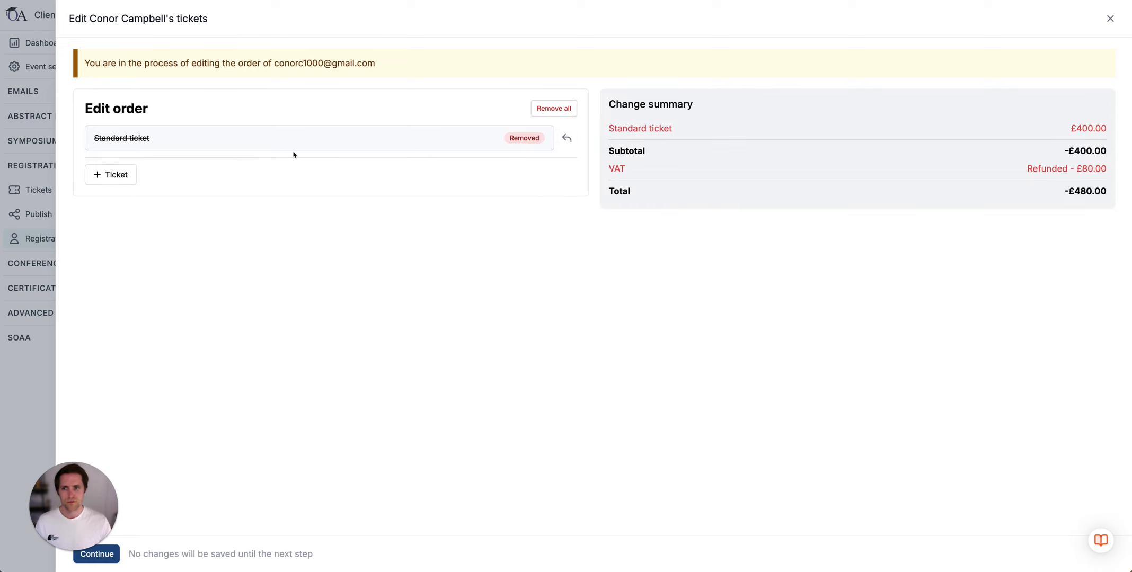
{"action": "left_click", "coordinate": [111, 174]}
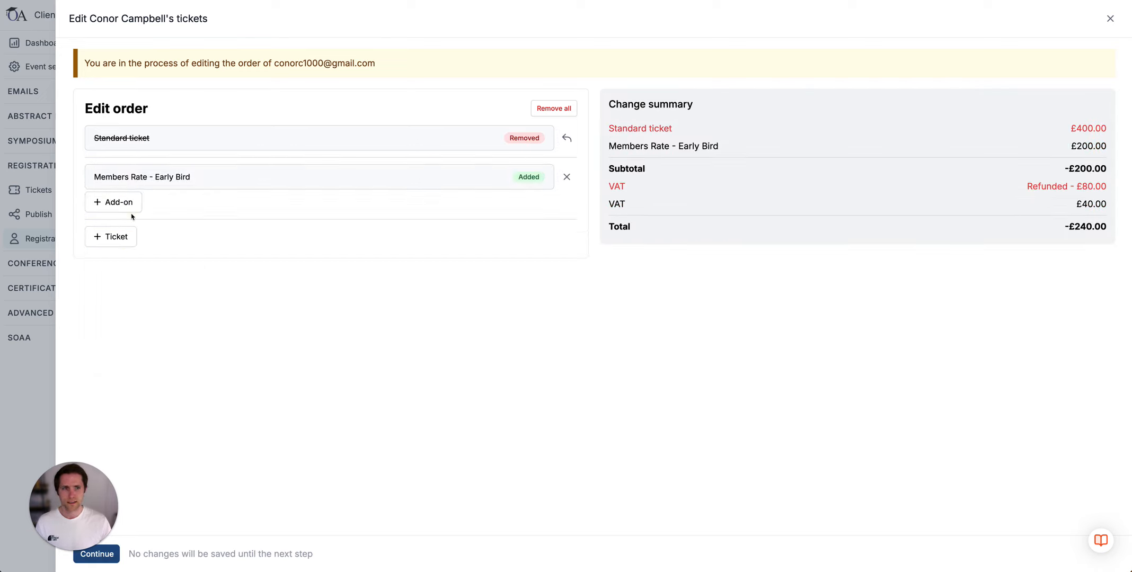
{"action": "mouse_move", "coordinate": [679, 325]}
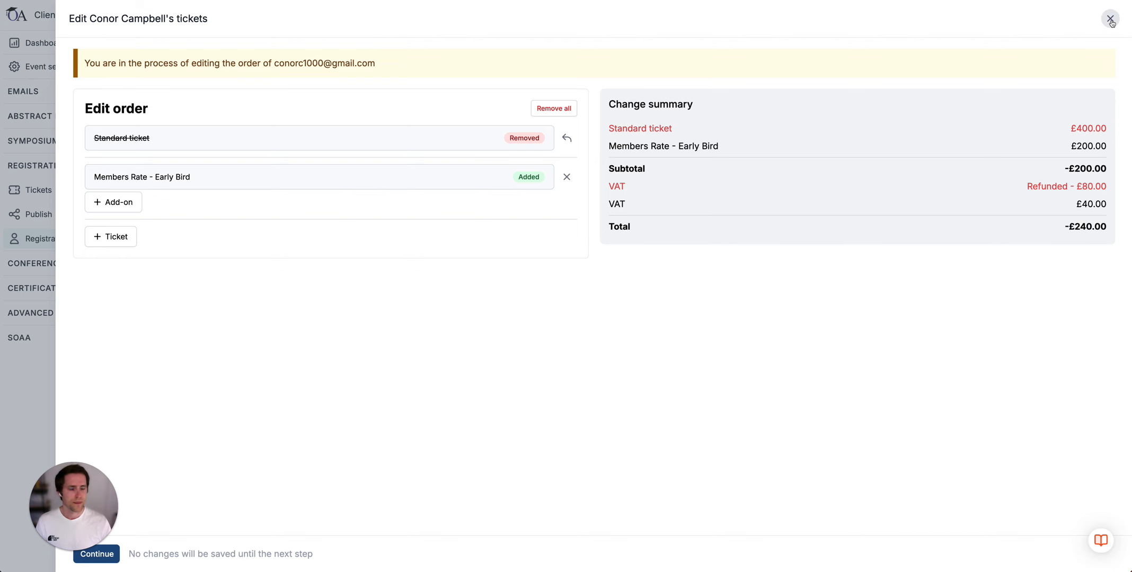
{"action": "left_click", "coordinate": [1111, 19]}
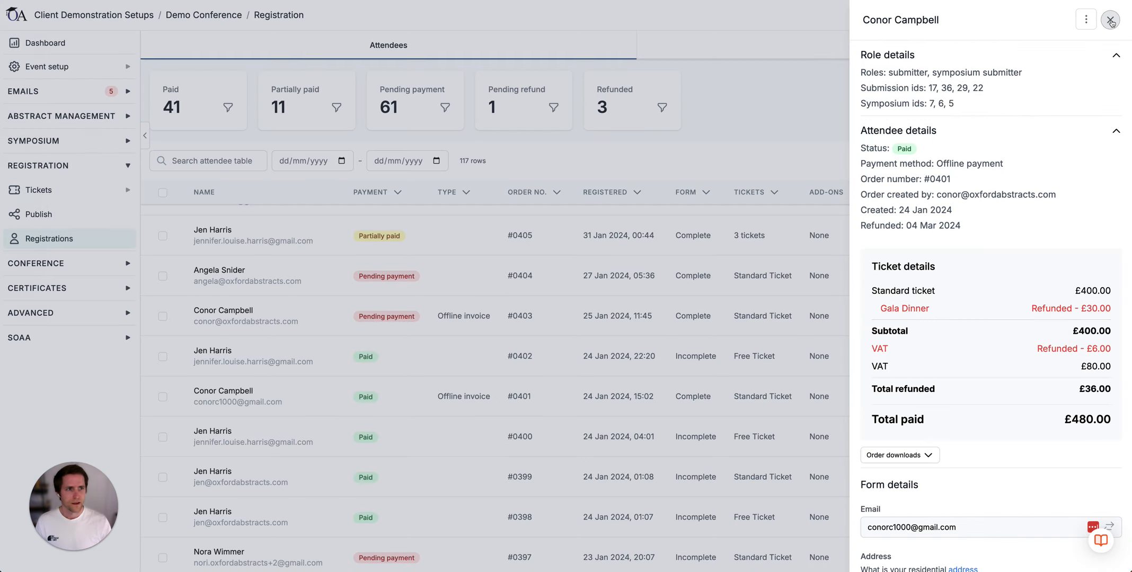
{"action": "left_click", "coordinate": [1111, 19]}
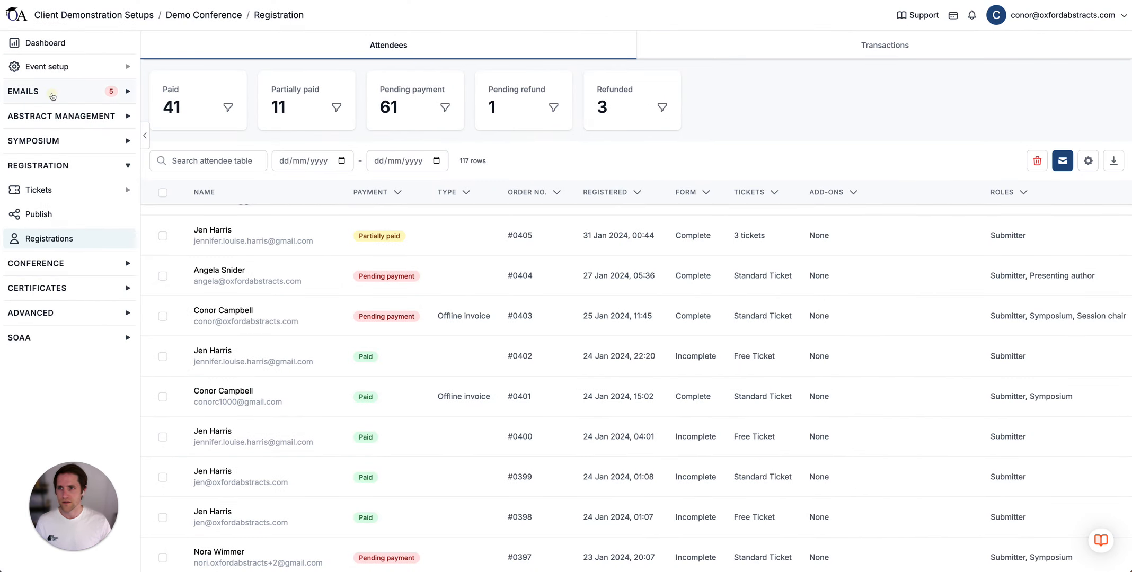
Browse the Registration auto emails list of confirmation, payment request and on-behalf emails
{"action": "left_click", "coordinate": [23, 92]}
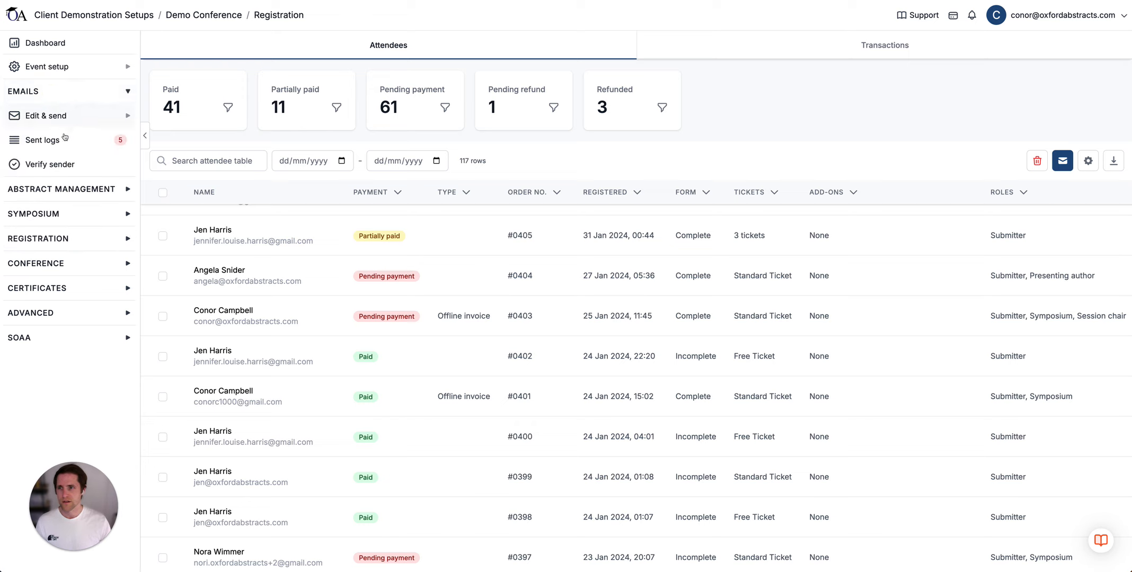
{"action": "left_click", "coordinate": [46, 116]}
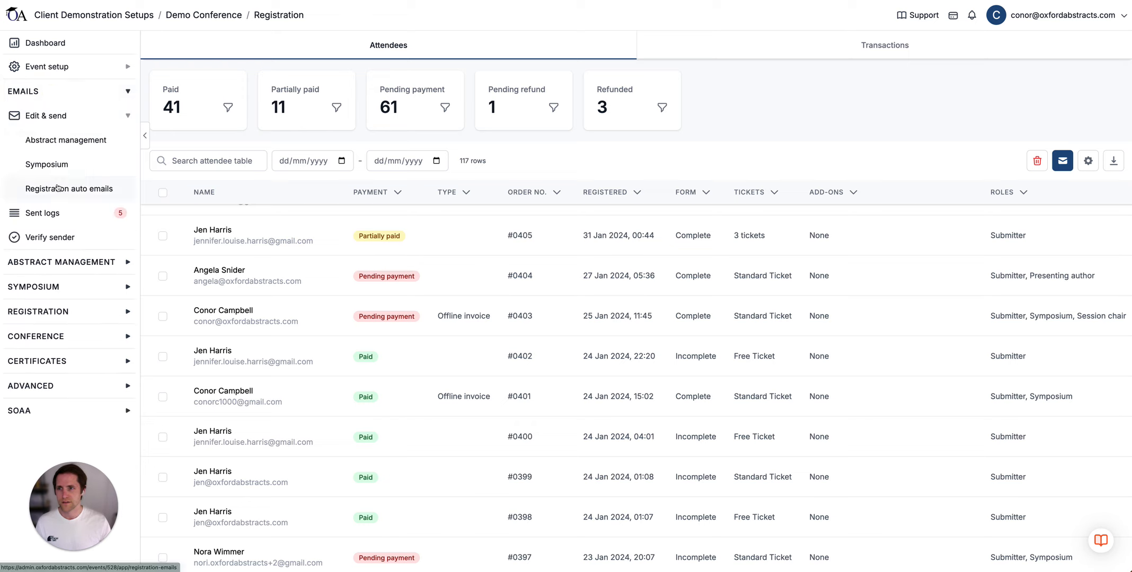
{"action": "left_click", "coordinate": [69, 188]}
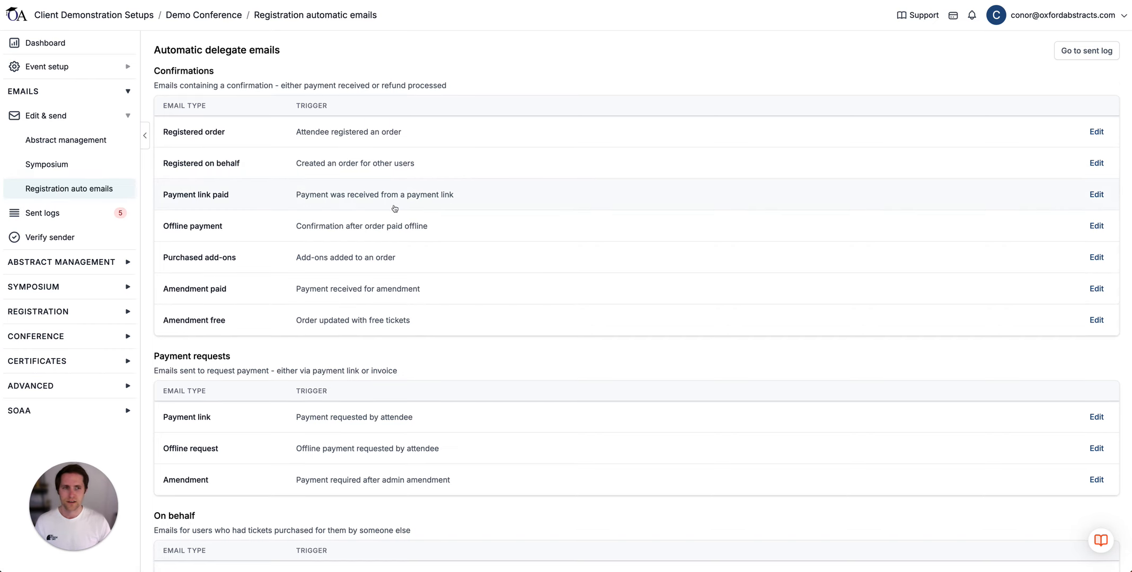
{"action": "scroll", "scroll_direction": "down", "scroll_amount": 3}
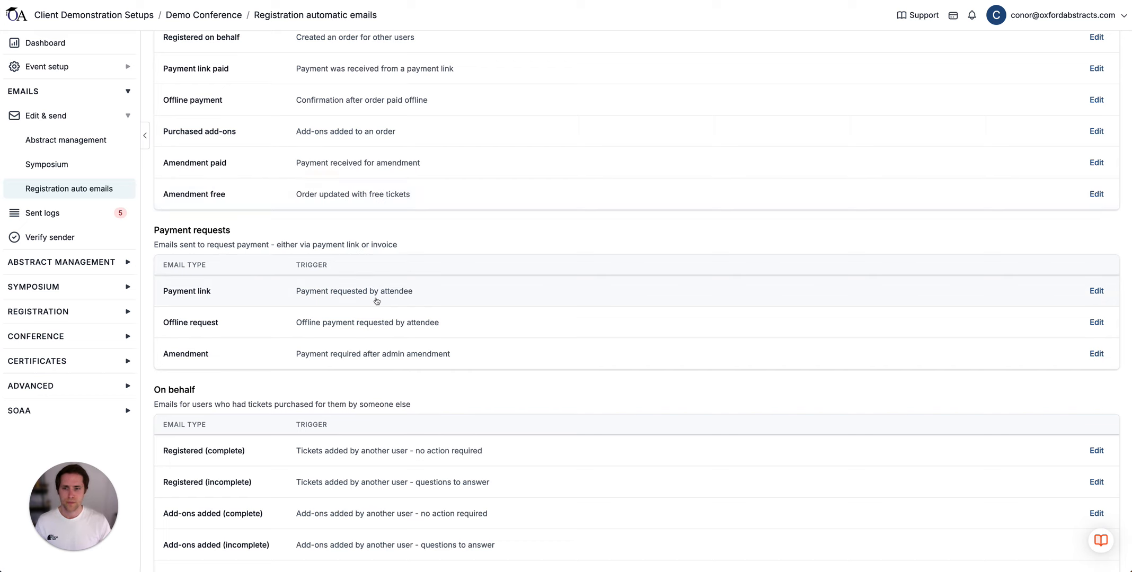
{"action": "scroll", "scroll_direction": "down", "scroll_amount": 3}
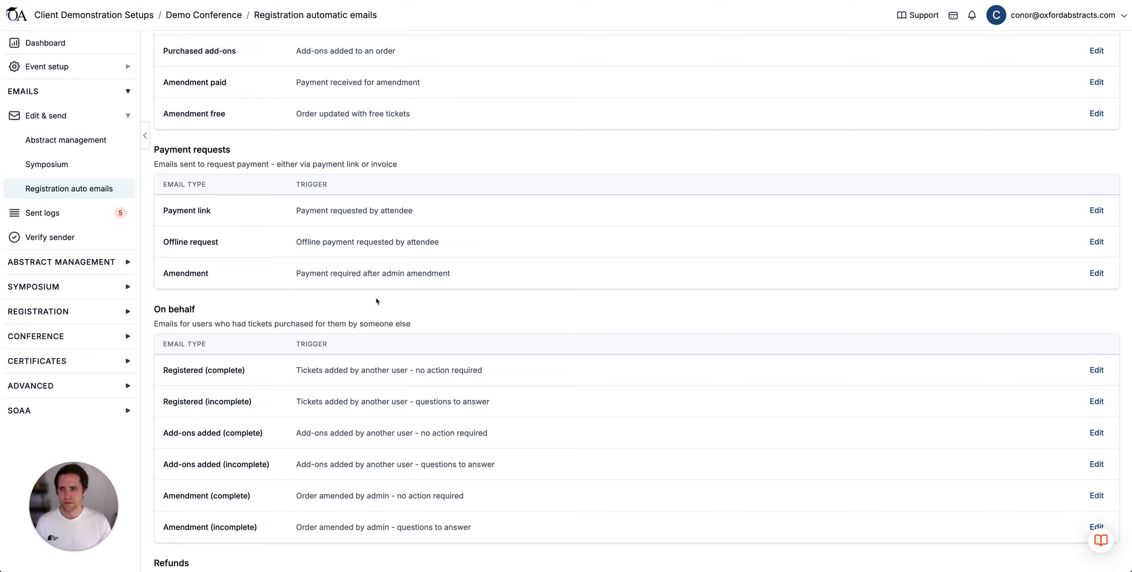
{"action": "mouse_move", "coordinate": [96, 311]}
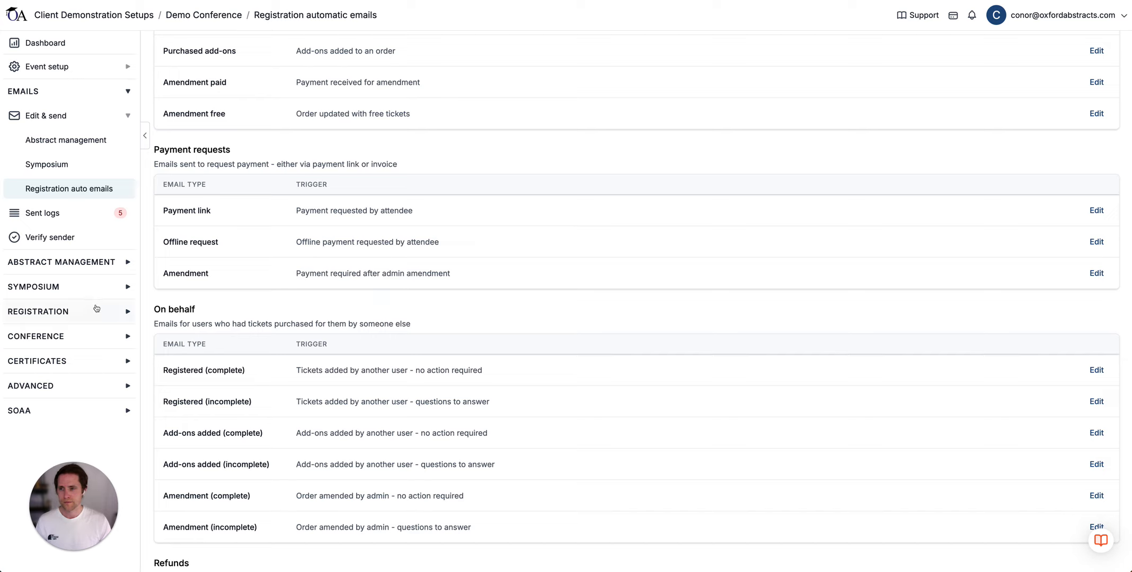
Go to Registration > Registrations and export the Attendees table to a file
{"action": "left_click", "coordinate": [38, 312]}
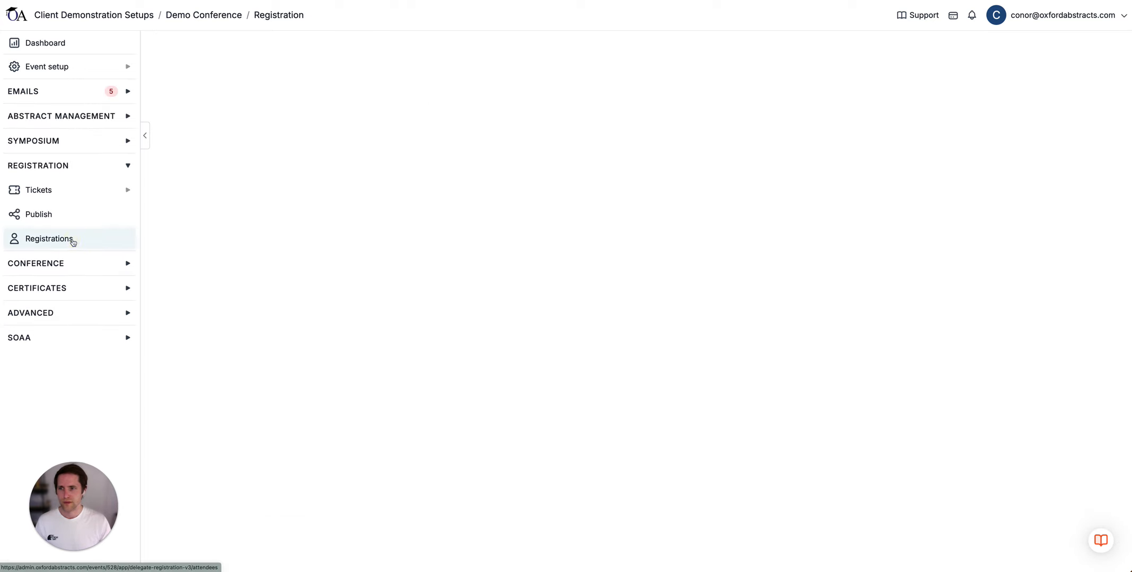
{"action": "left_click", "coordinate": [49, 239]}
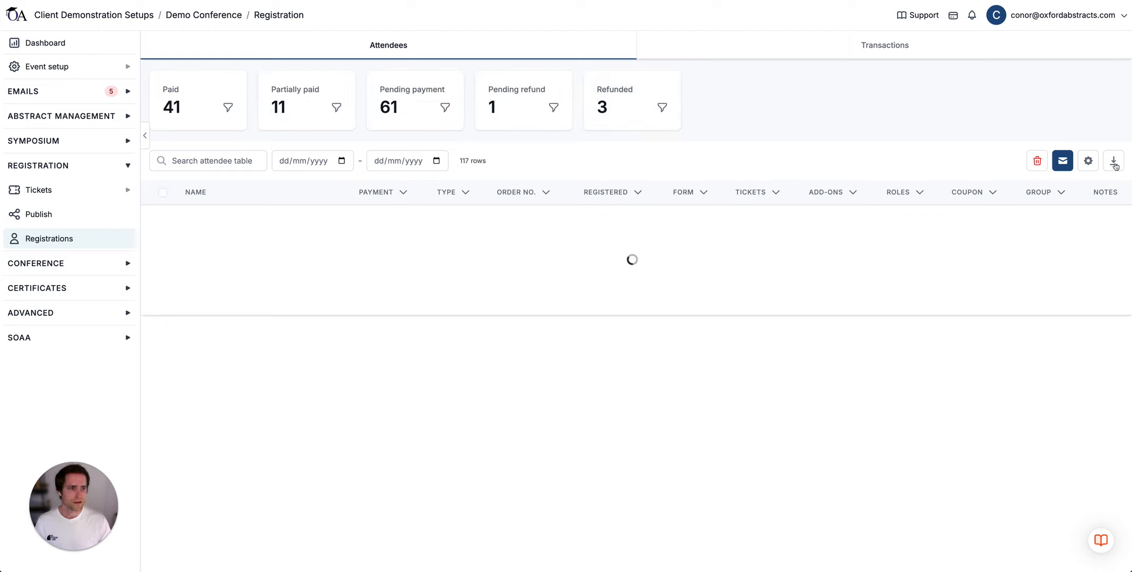
{"action": "left_click", "coordinate": [1114, 160]}
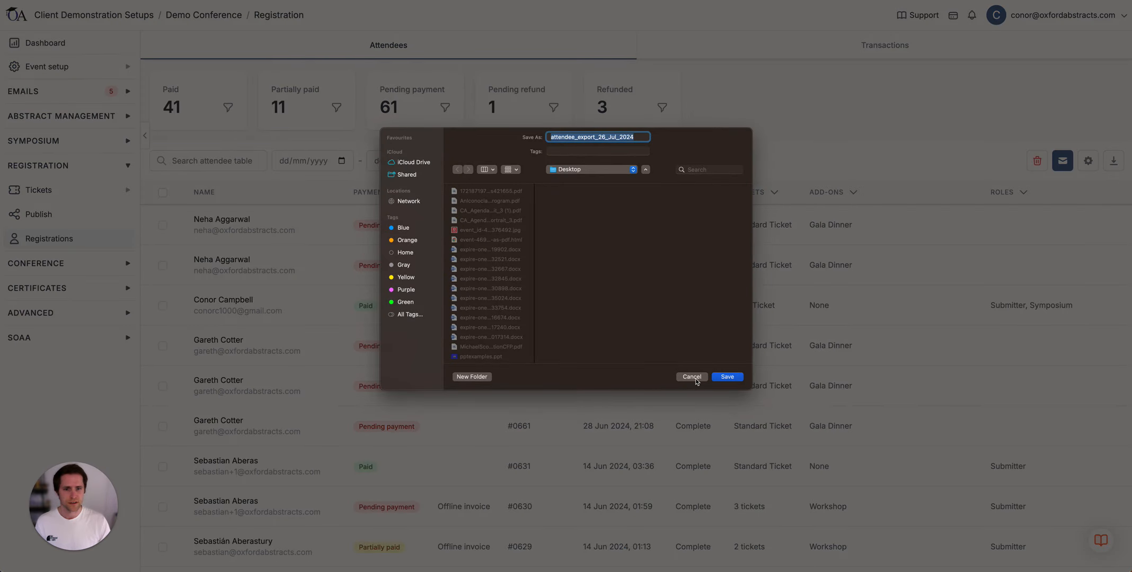
Dismiss the attendee save prompt and list the Transactions tab's export report options
{"action": "left_click", "coordinate": [885, 44]}
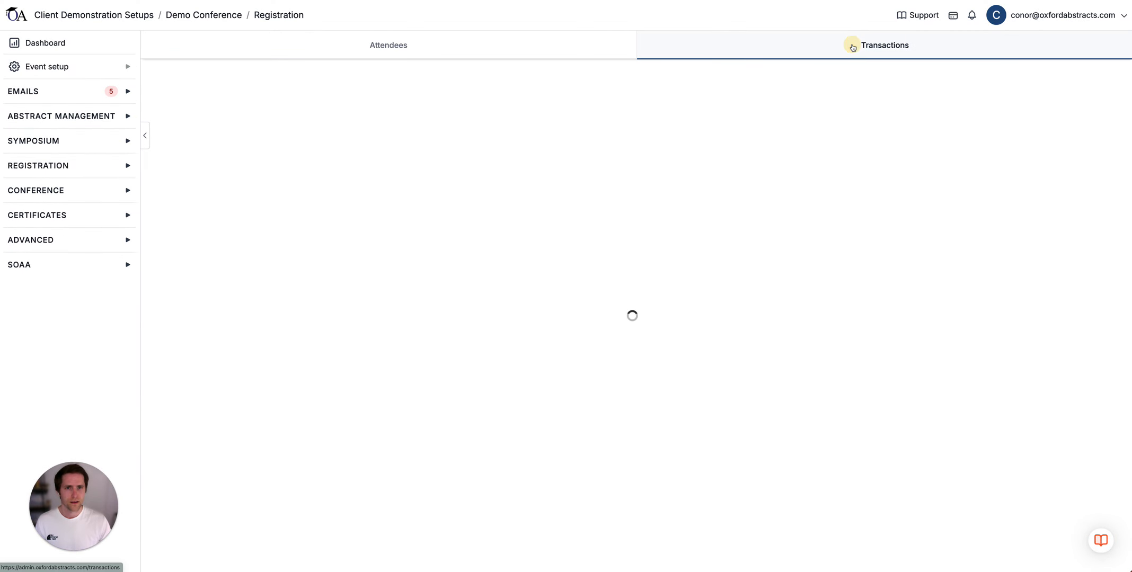
{"action": "left_click", "coordinate": [884, 45]}
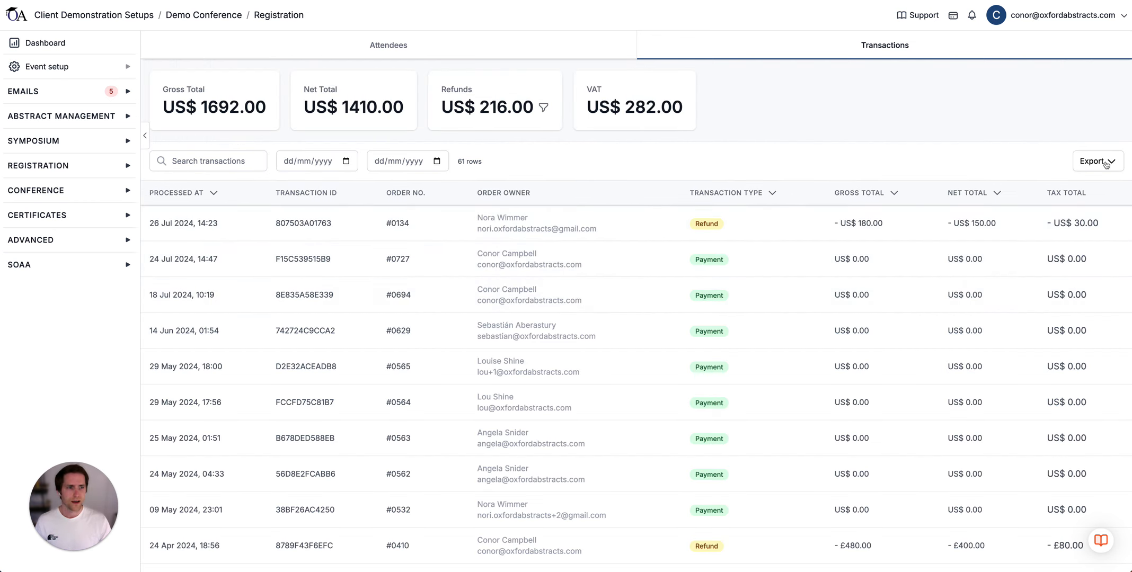
{"action": "left_click", "coordinate": [1096, 161]}
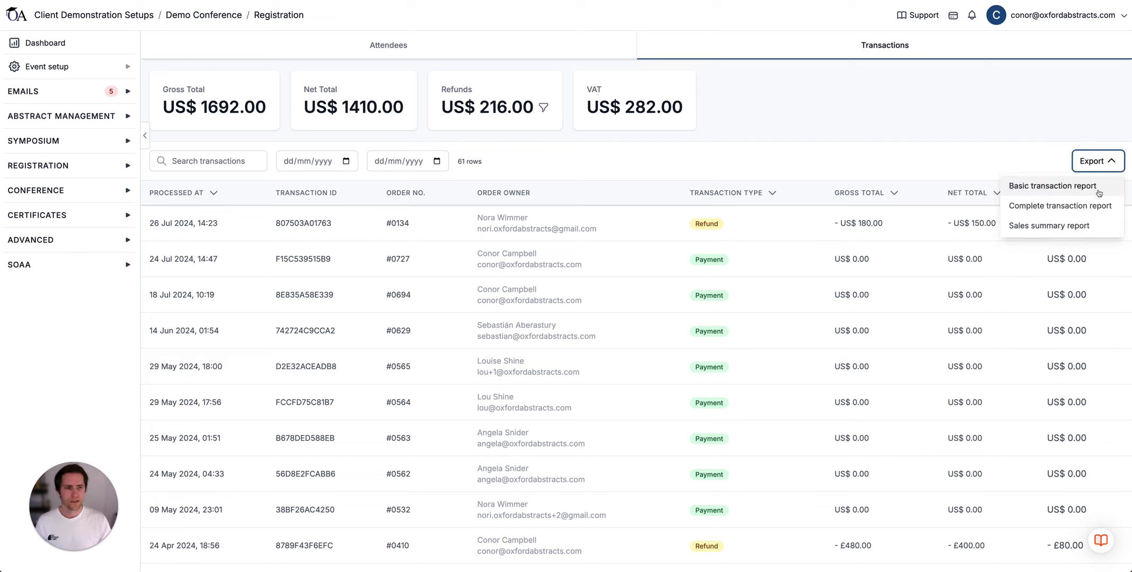